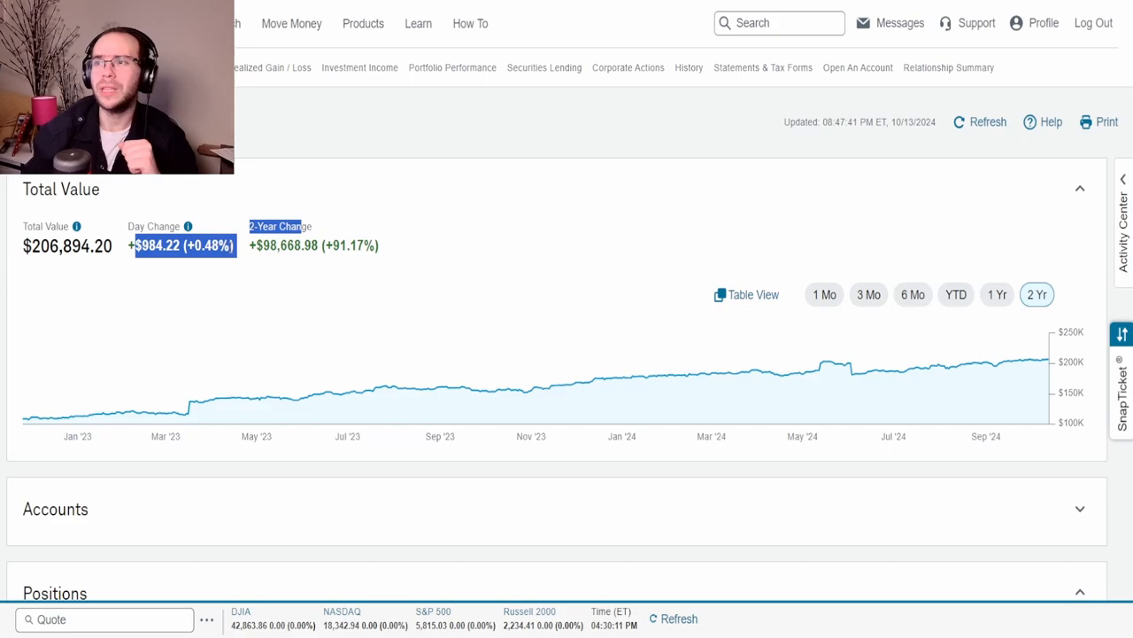
mouse_move(846, 323)
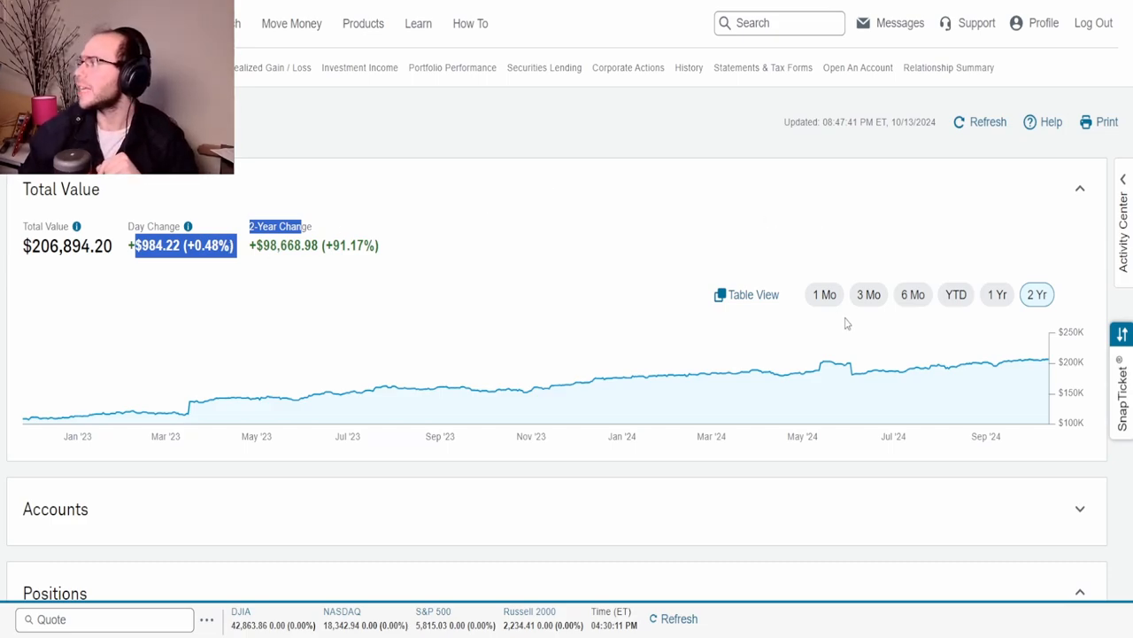
Switch the Total Value chart from 1 Mo to 3 Mo, highlighting the +8.06% three-month change.
left_click(824, 294)
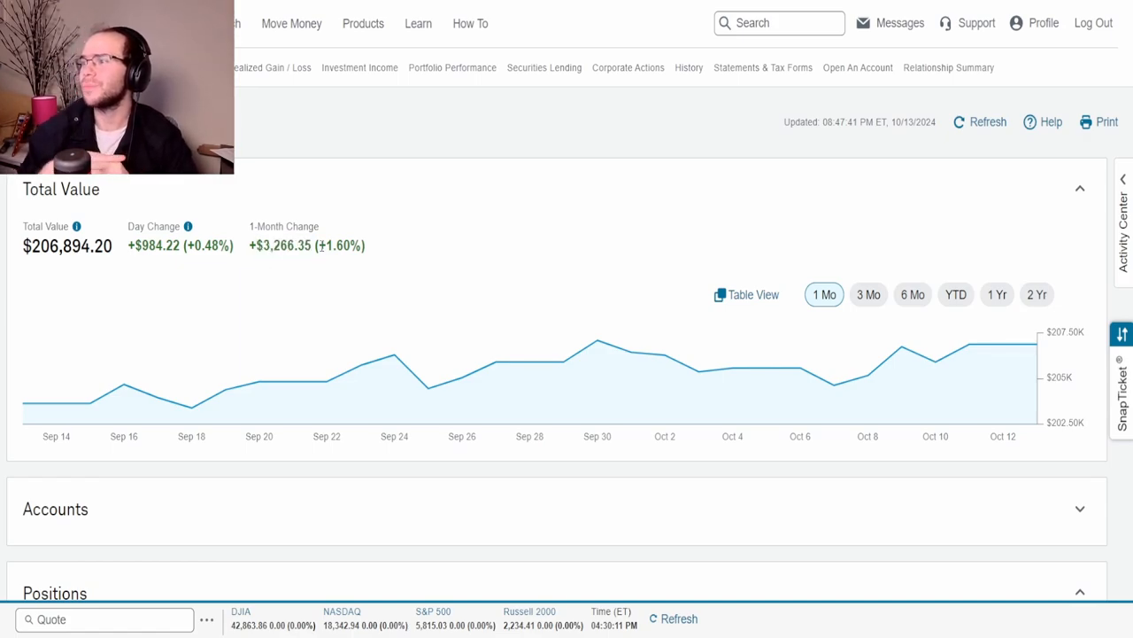
mouse_move(55, 404)
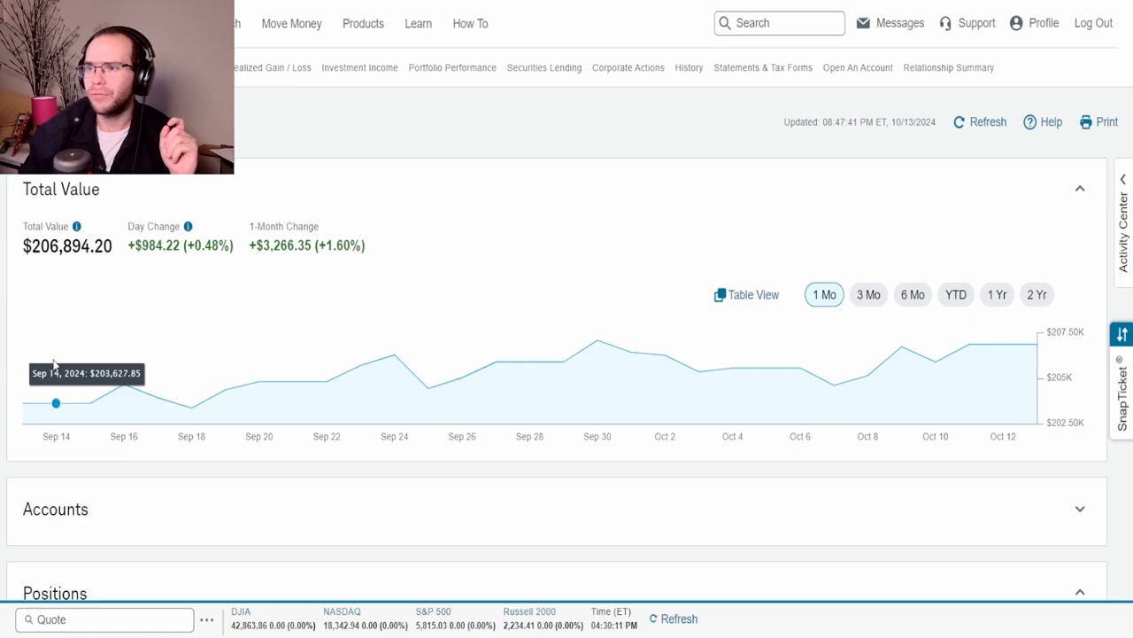
mouse_move(31, 399)
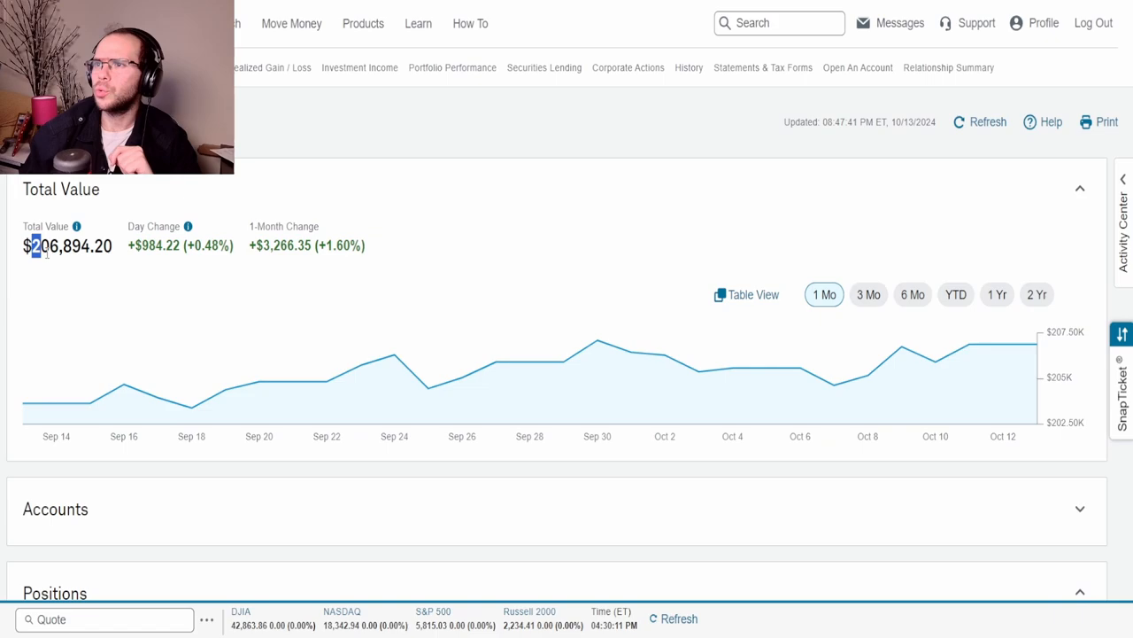
triple_click(68, 245)
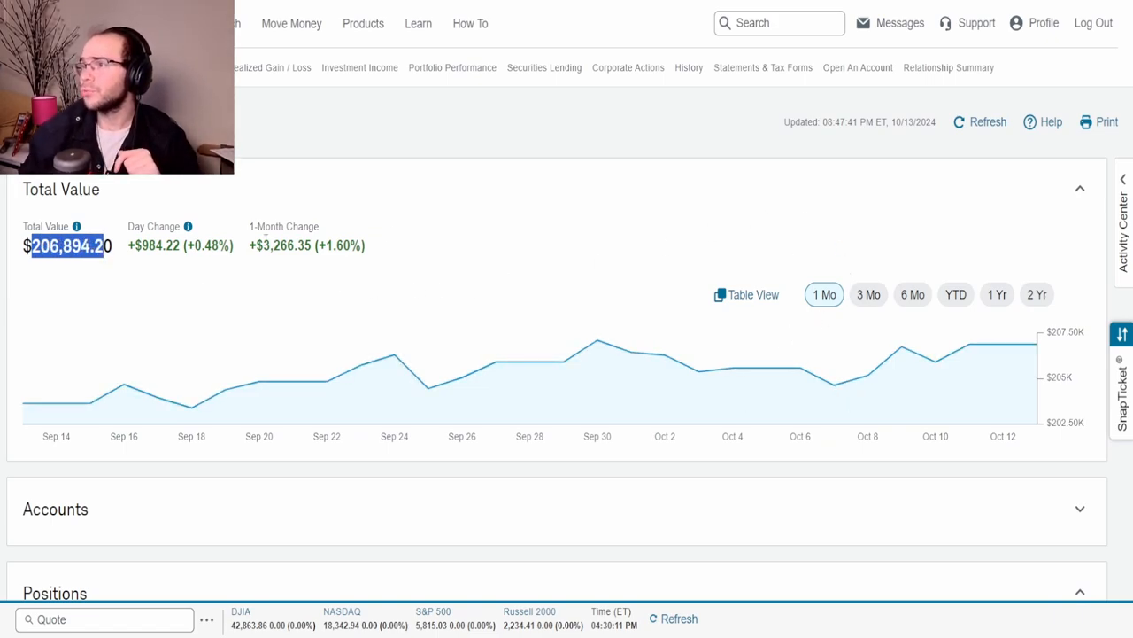
left_click(869, 294)
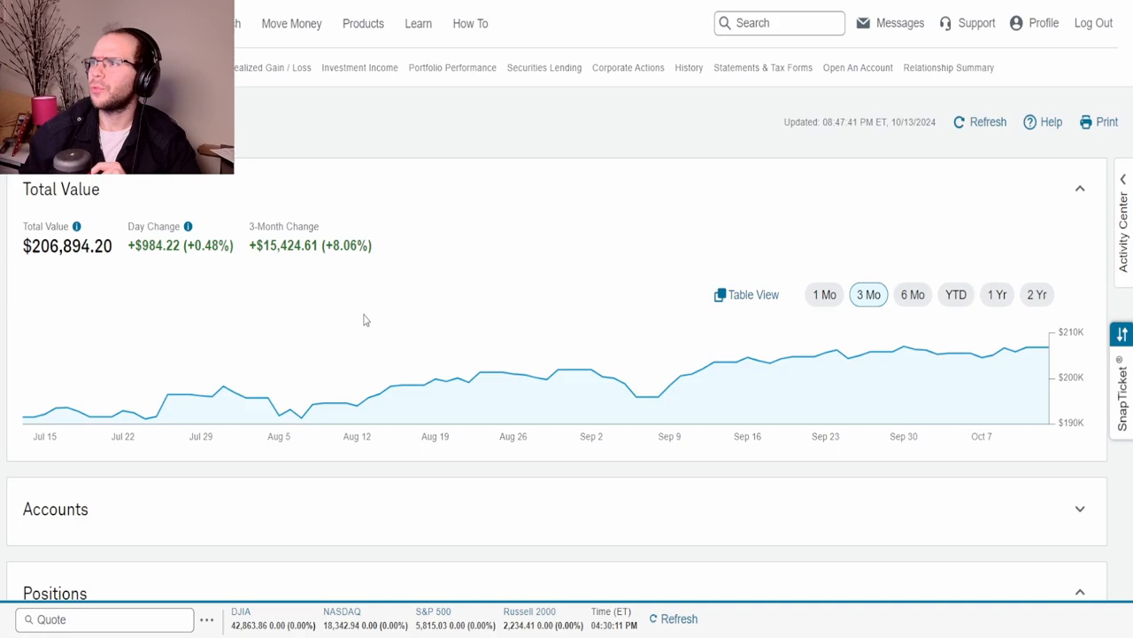
double_click(349, 246)
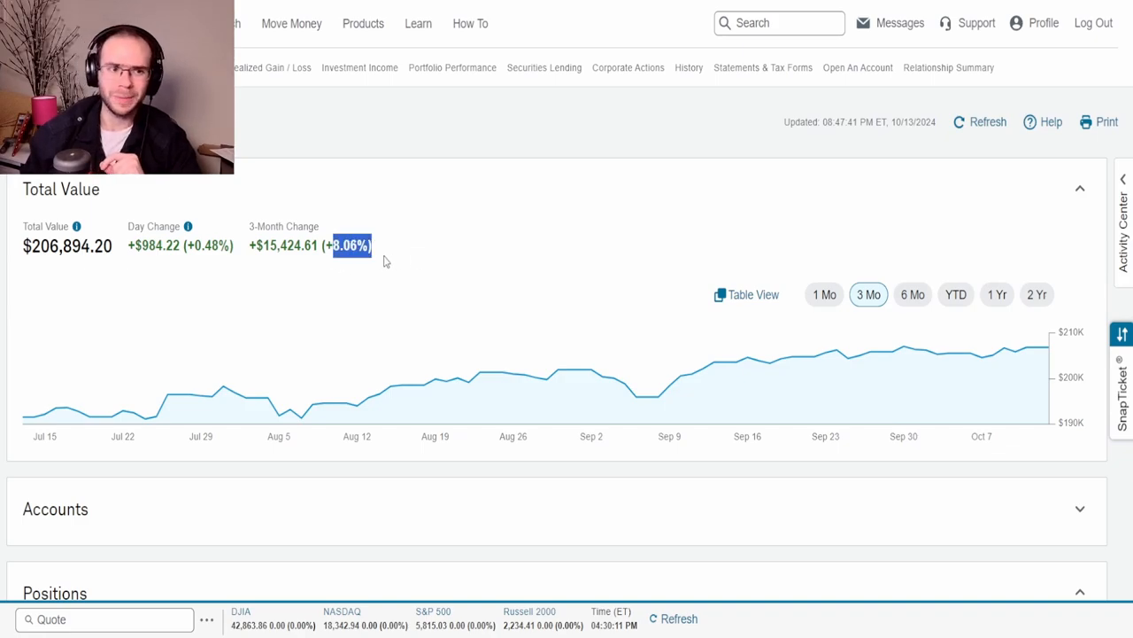
mouse_move(434, 306)
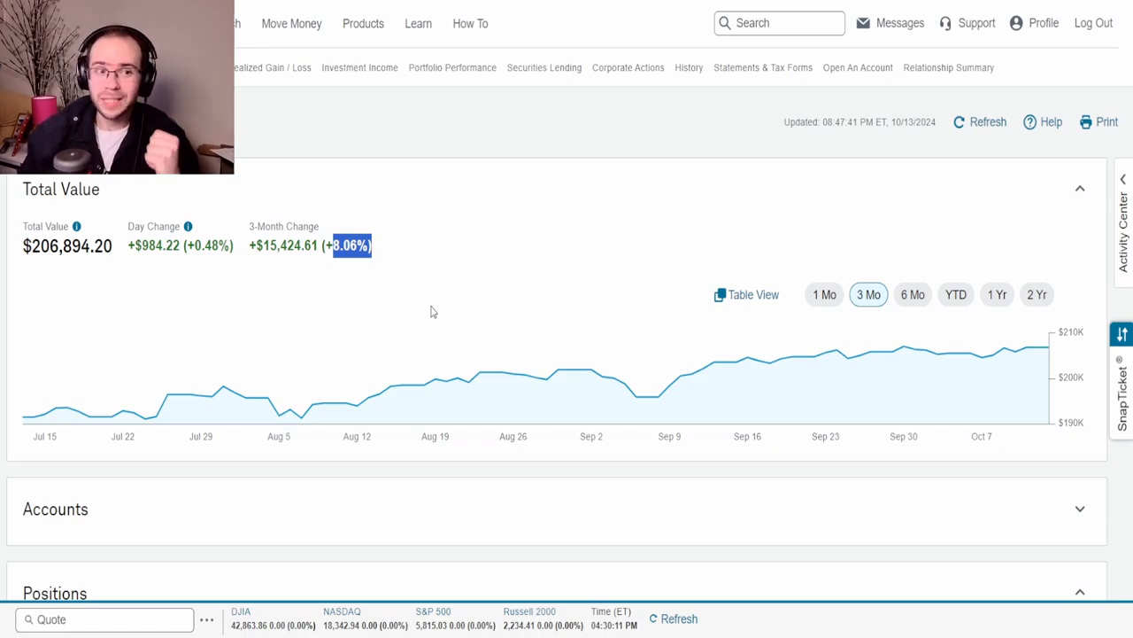
Scroll down to the Equities positions table, led by Broadcom's roughly $11,767 gain.
scroll("down", 3)
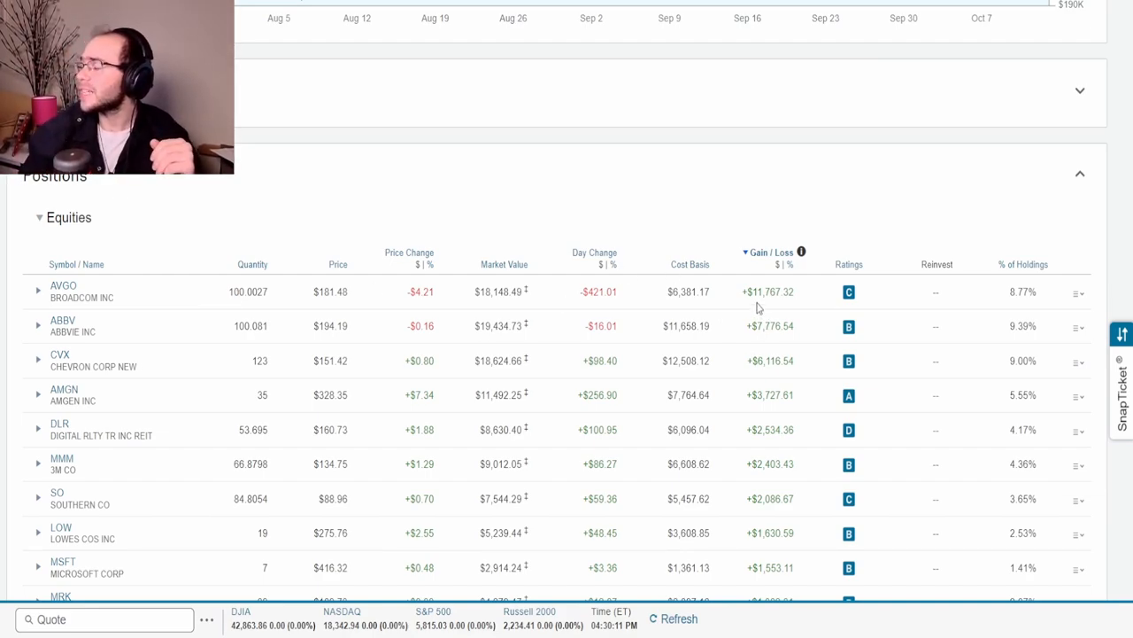
mouse_move(780, 321)
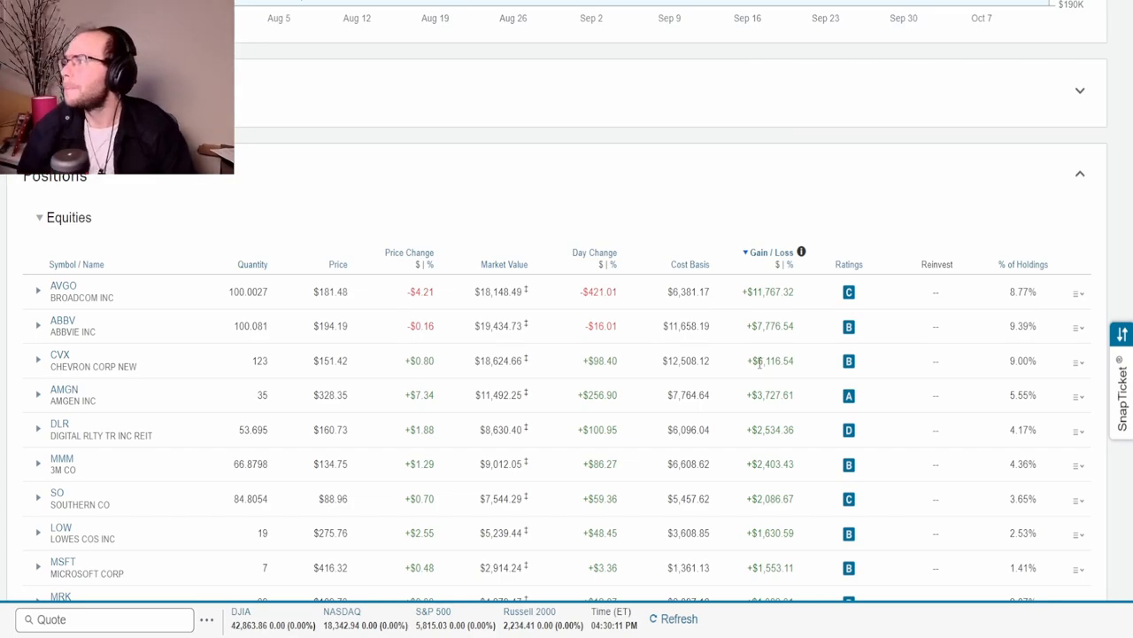
mouse_move(786, 297)
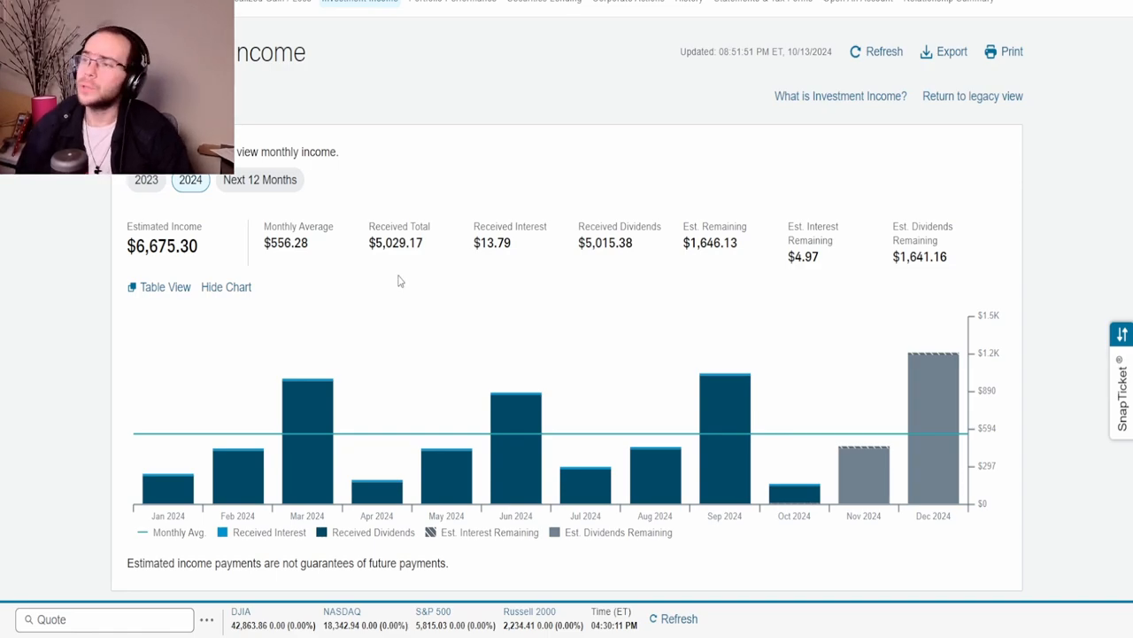
Highlight the $5,029.17 received total on the 2024 Investment Income page.
double_click(164, 245)
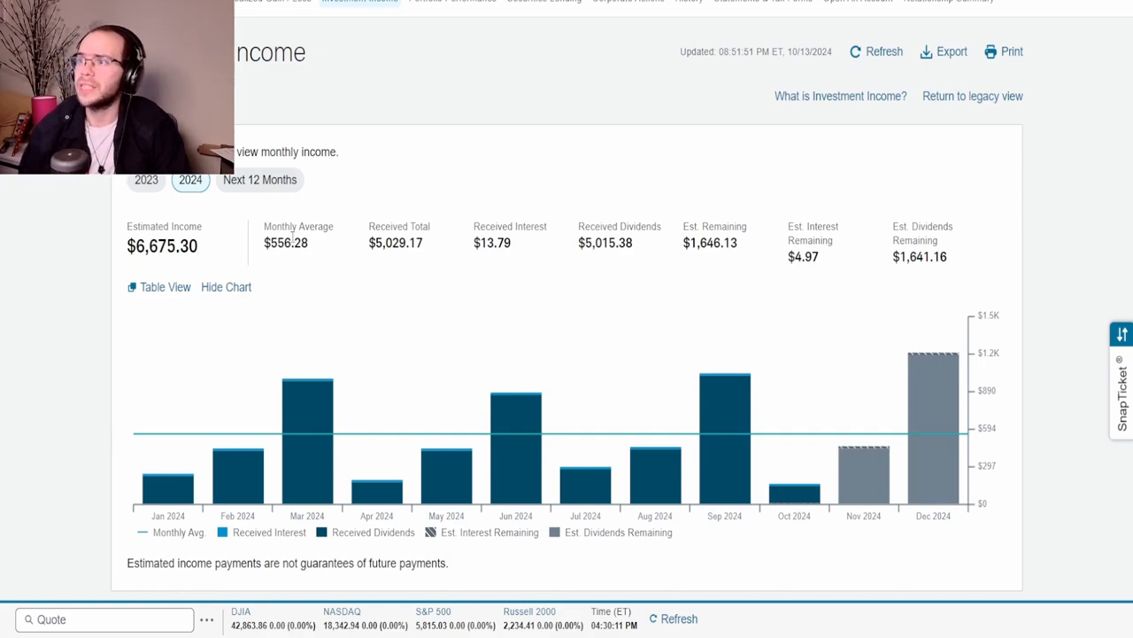
mouse_move(286, 303)
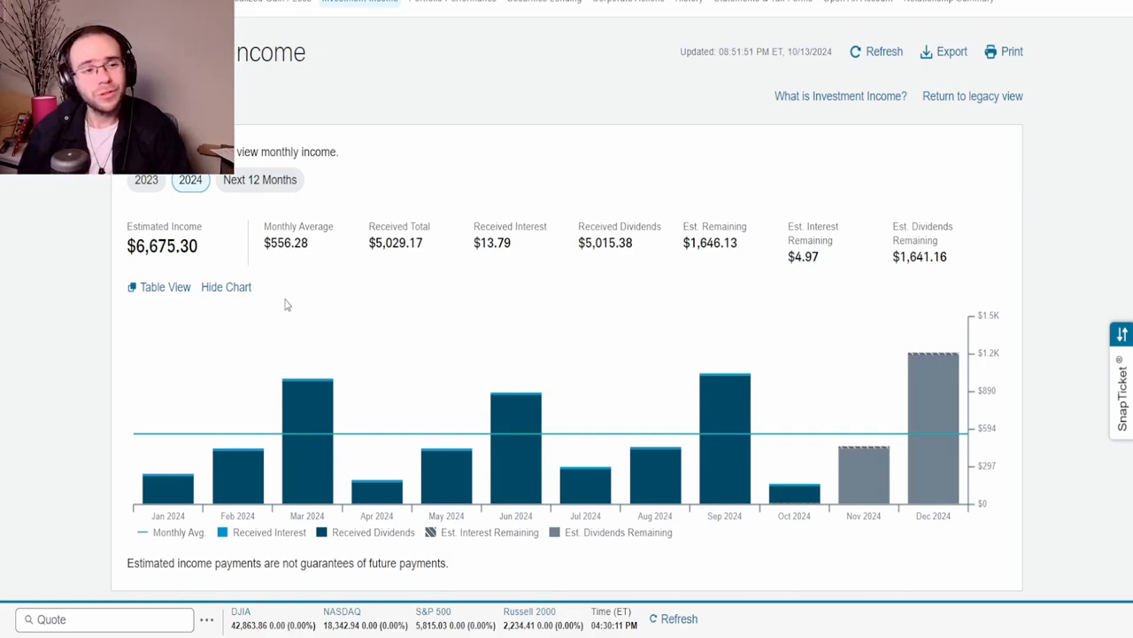
mouse_move(358, 262)
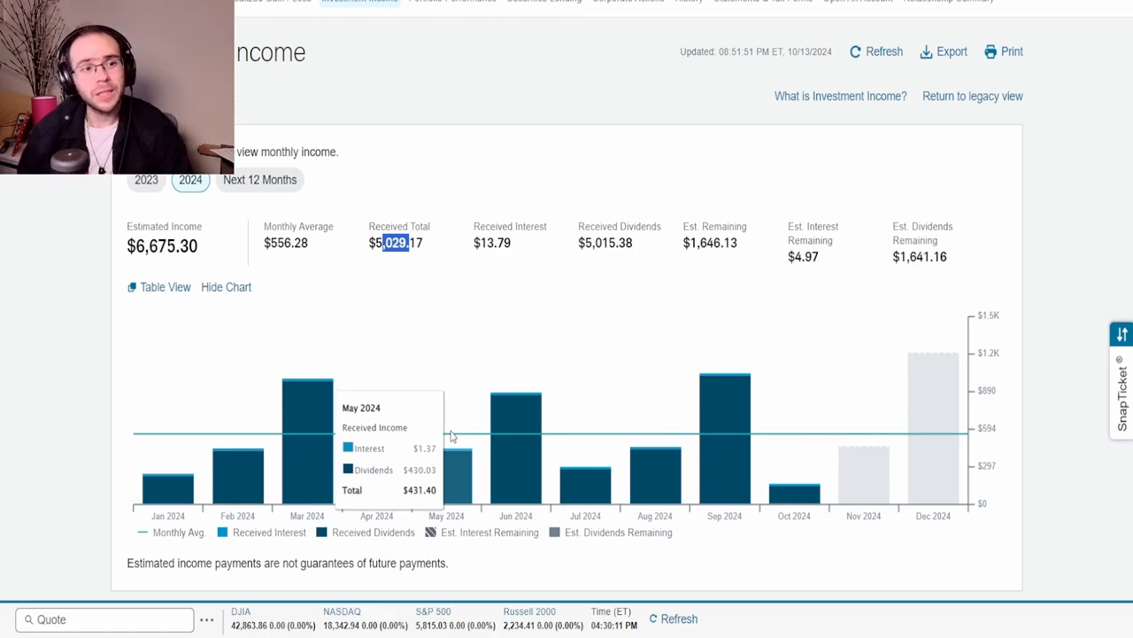
mouse_move(456, 349)
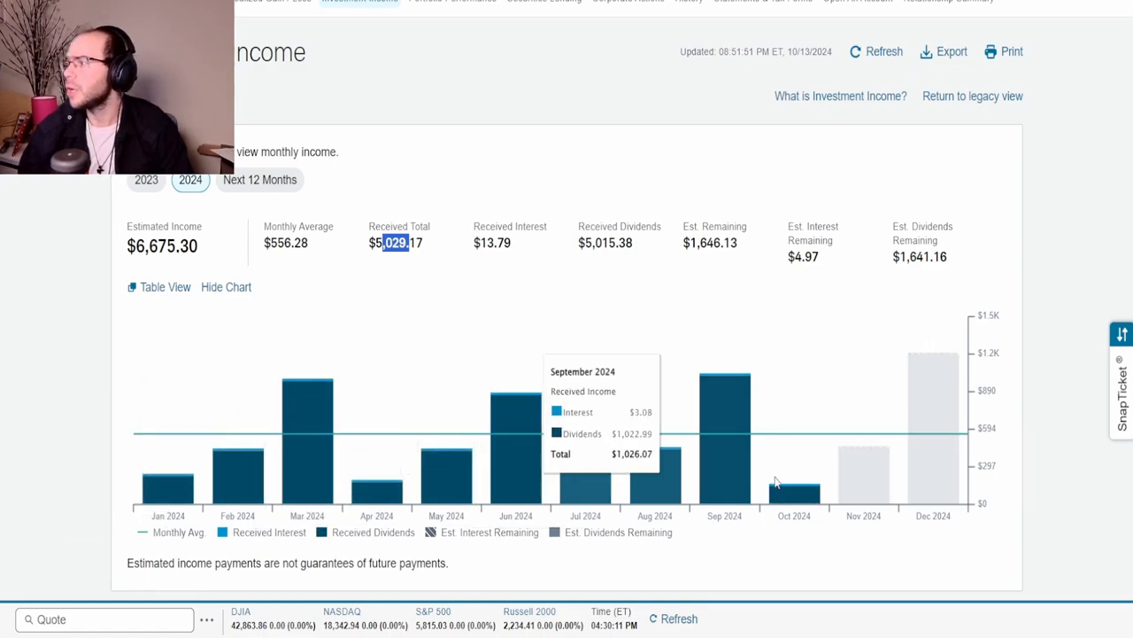
mouse_move(795, 487)
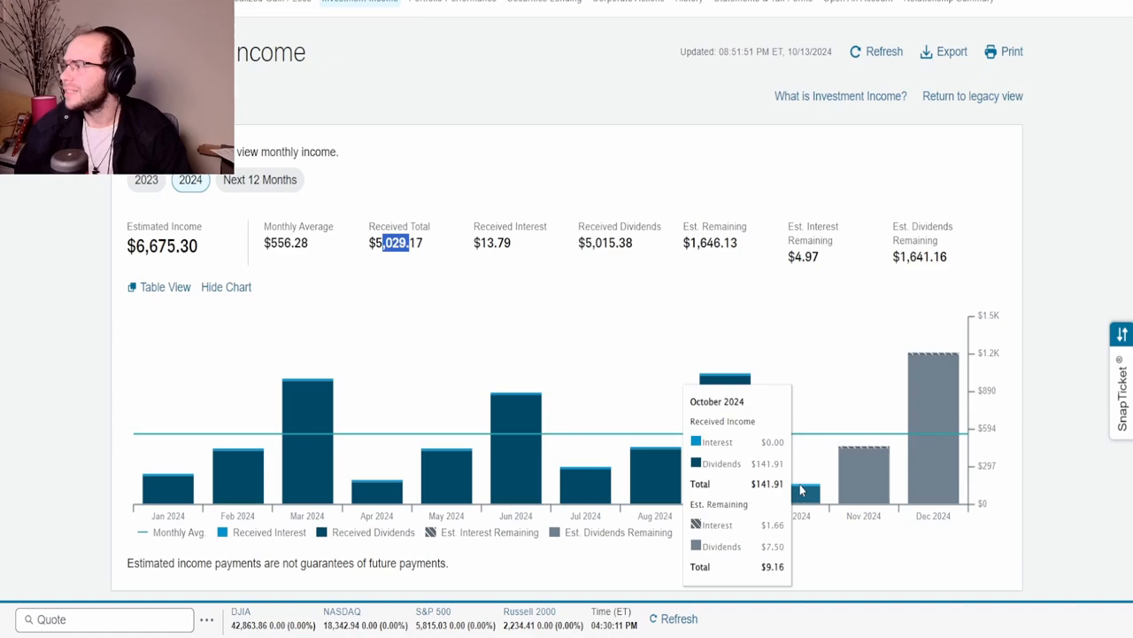
mouse_move(724, 417)
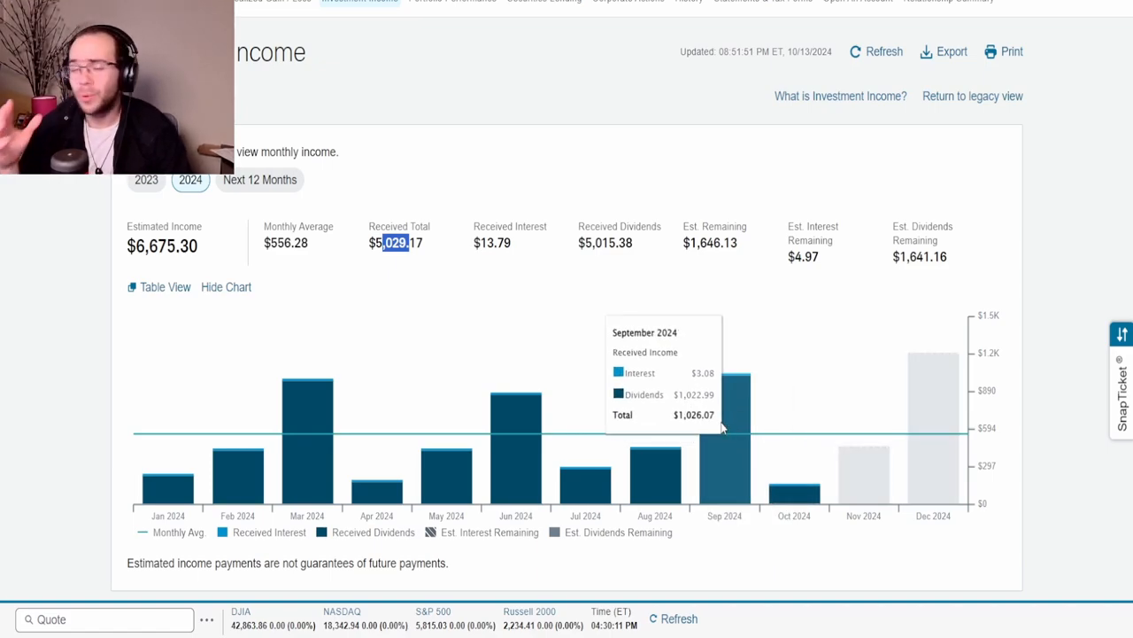
mouse_move(794, 460)
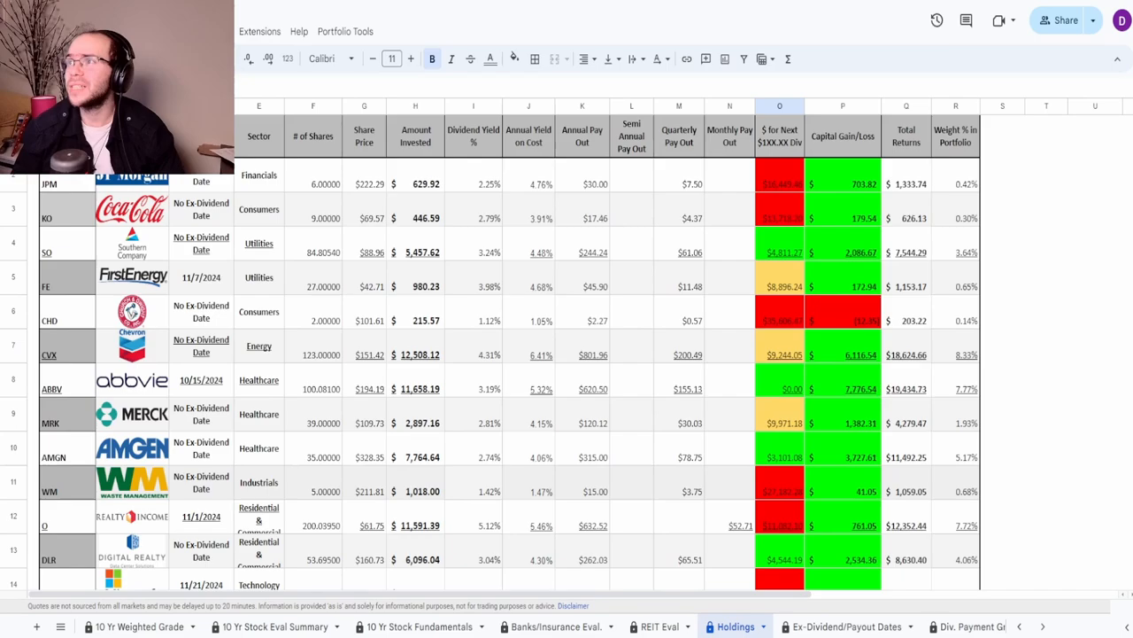
mouse_move(7, 394)
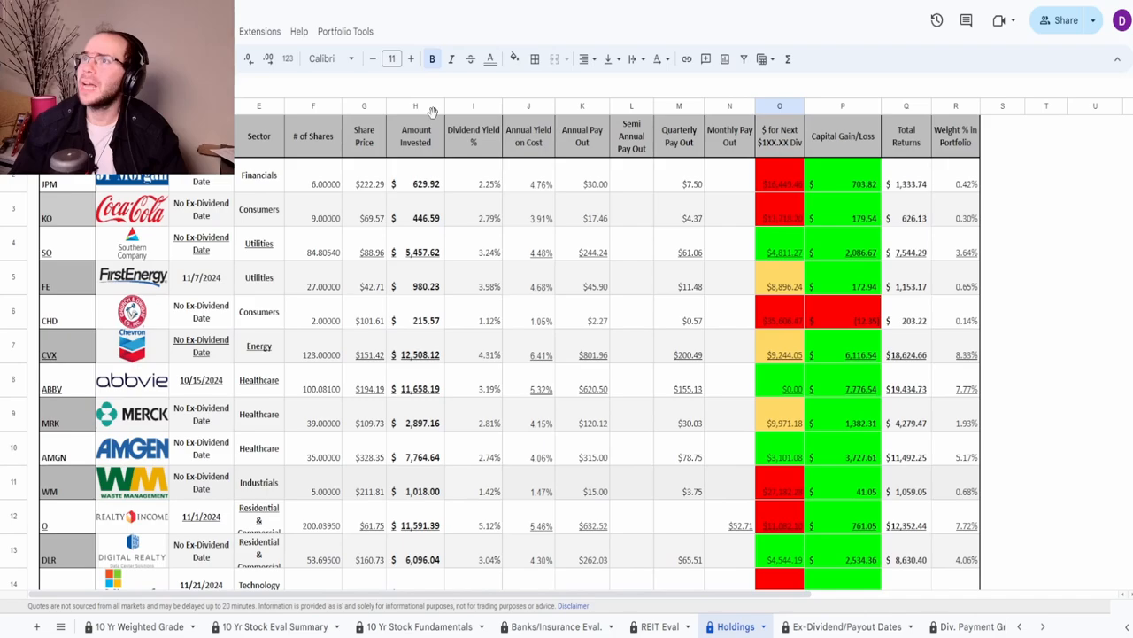
mouse_move(374, 9)
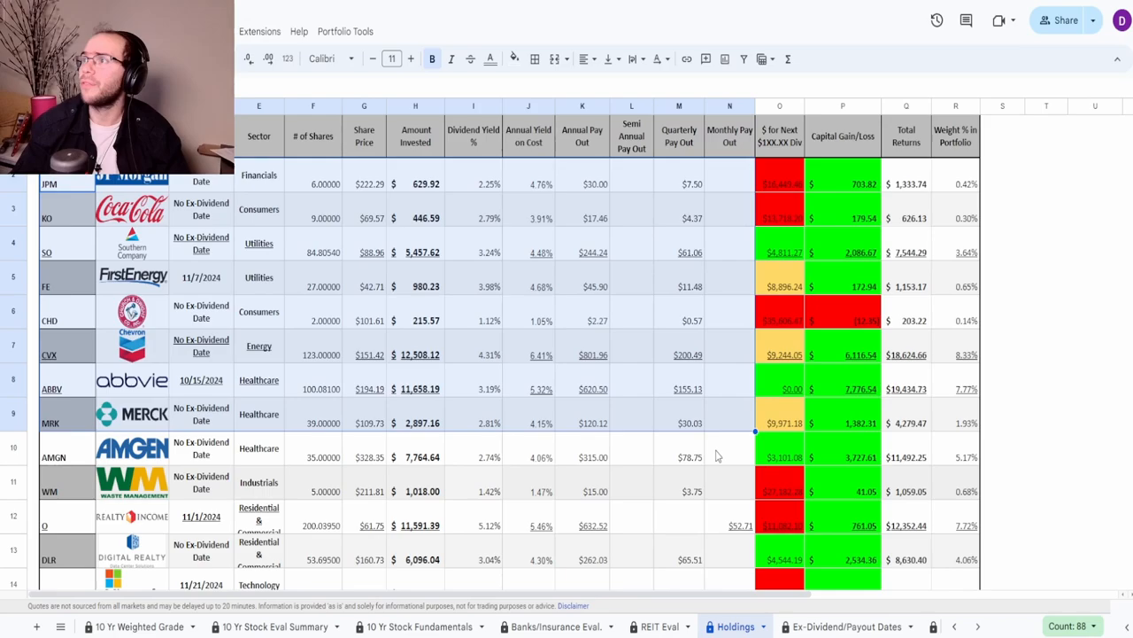
mouse_move(410, 24)
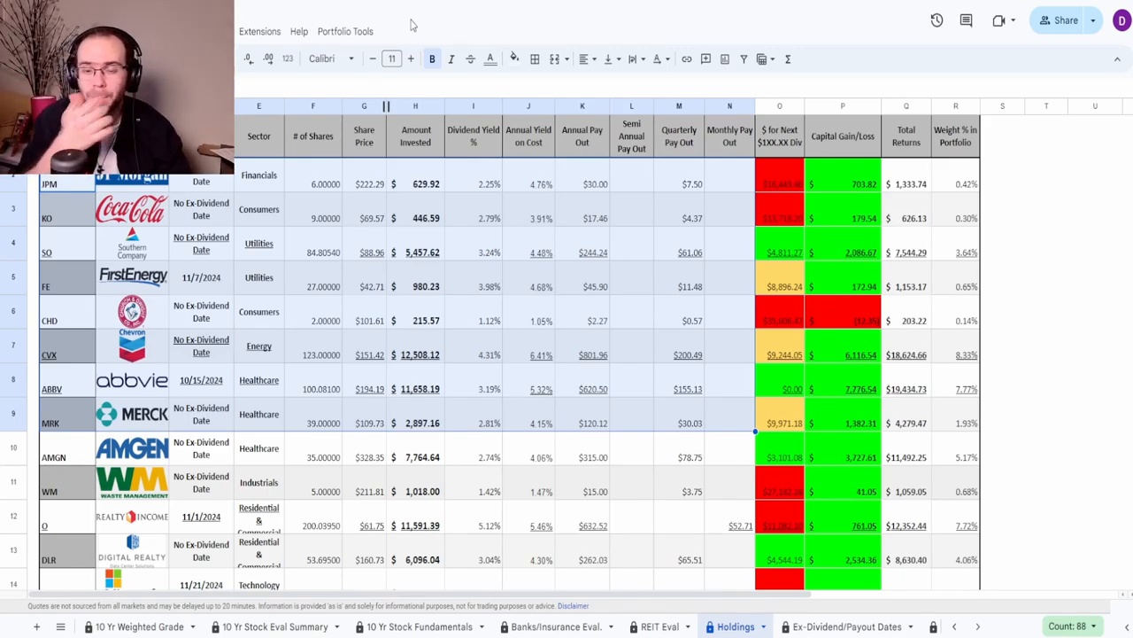
Run the portfolio holdings update script and inspect dividend yields, including CHD's yield on cost.
left_click(346, 31)
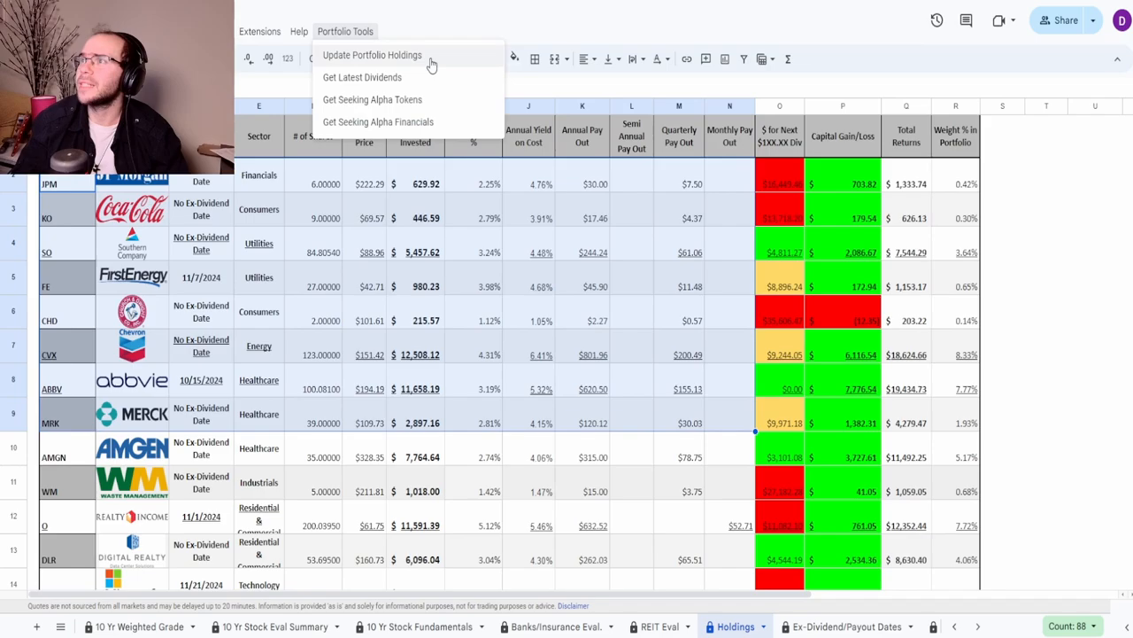
left_click(372, 54)
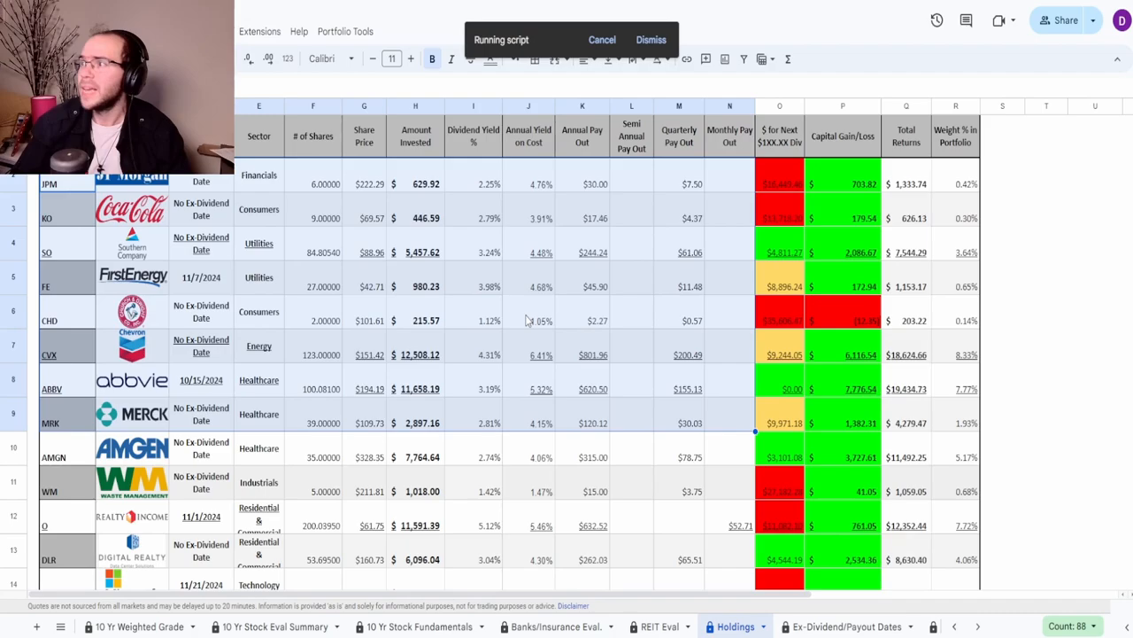
left_click(473, 183)
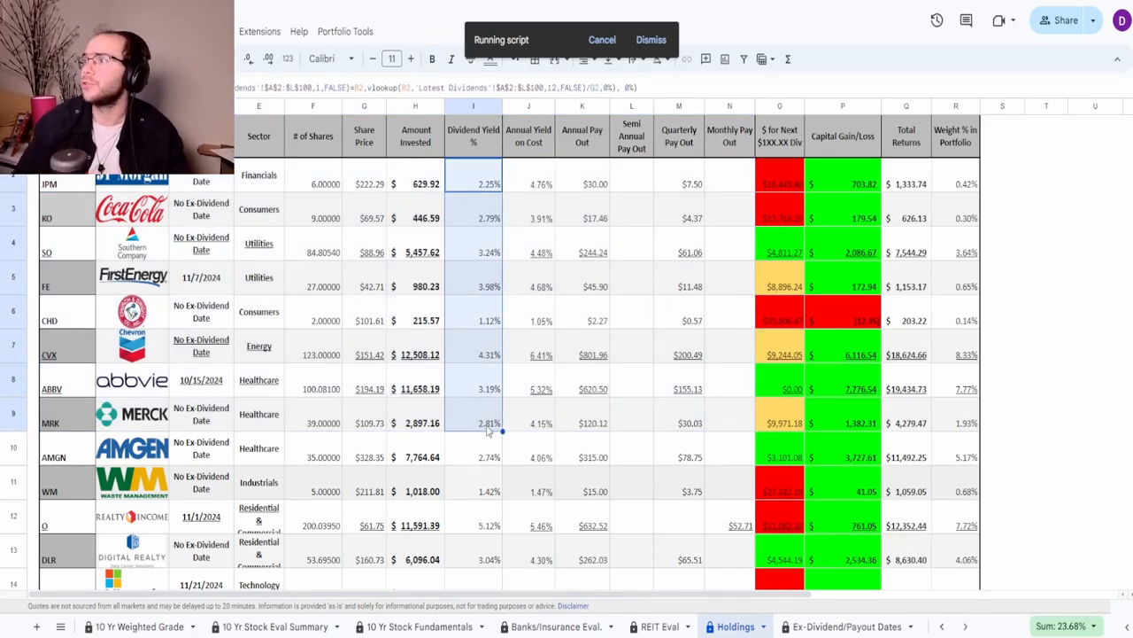
left_click(529, 321)
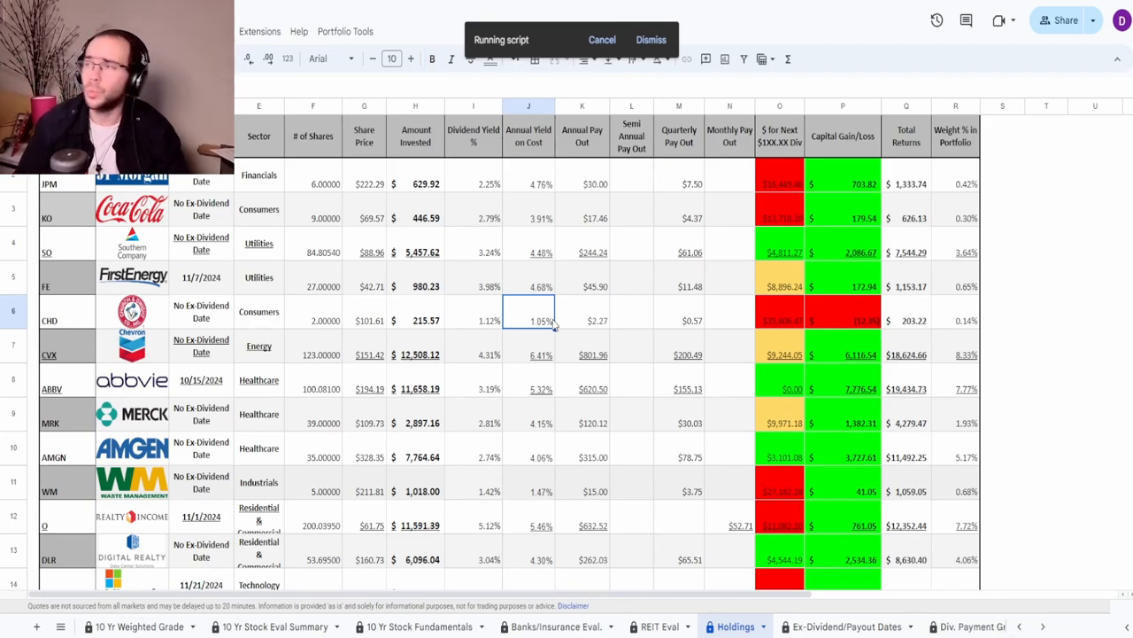
mouse_move(813, 208)
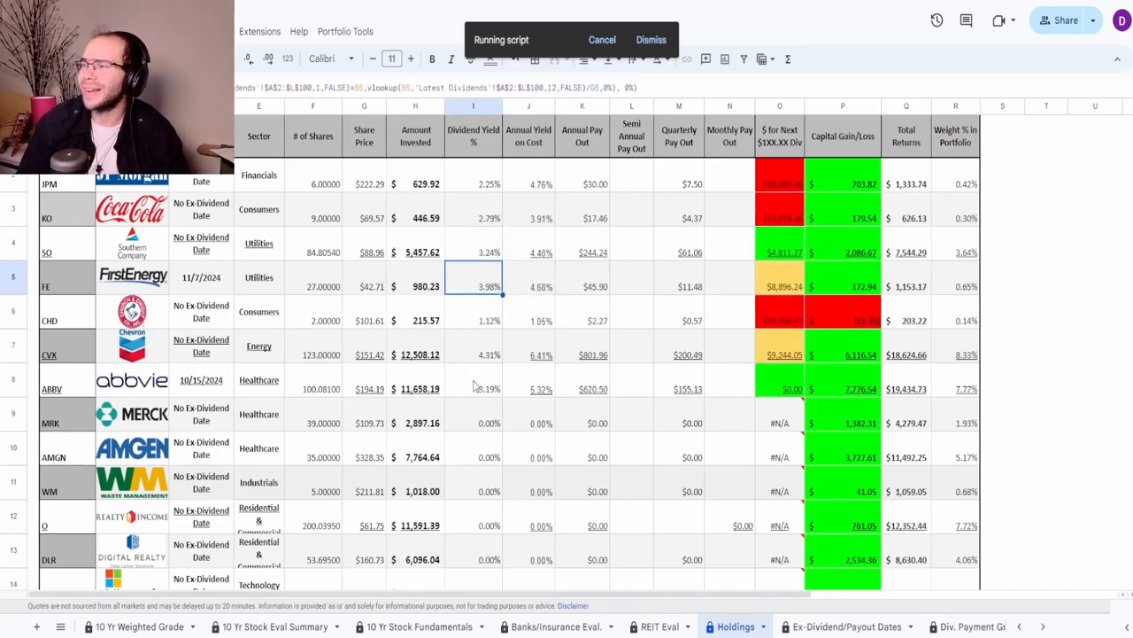
Scroll to the totals row showing $150,073.98 invested and $6,432.33 annual payout.
scroll("down", 3)
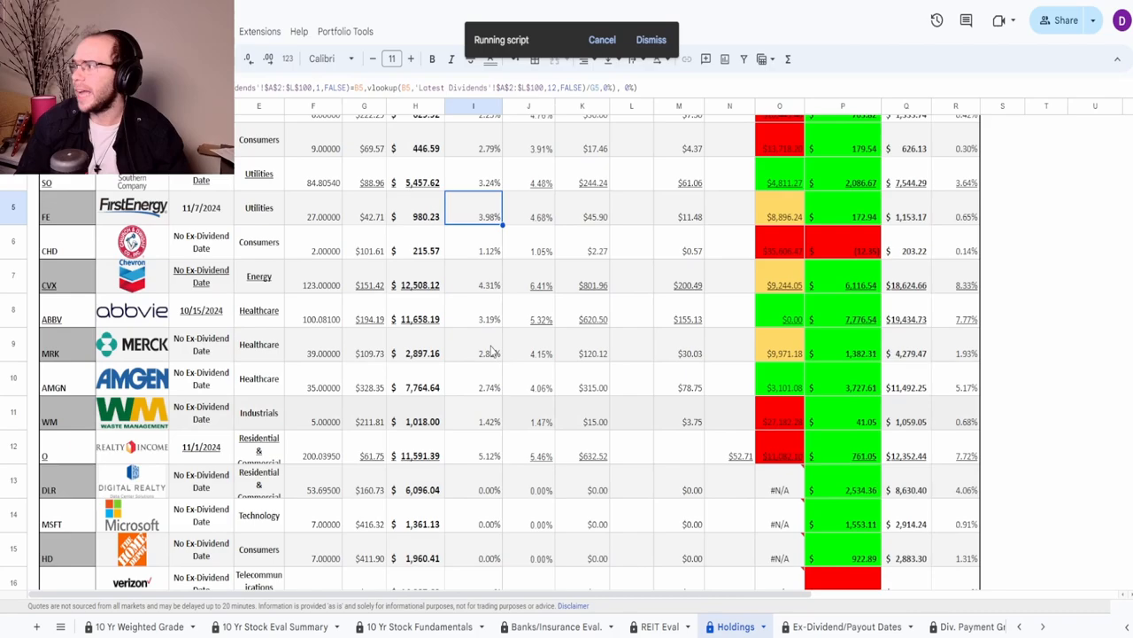
scroll("down", 3)
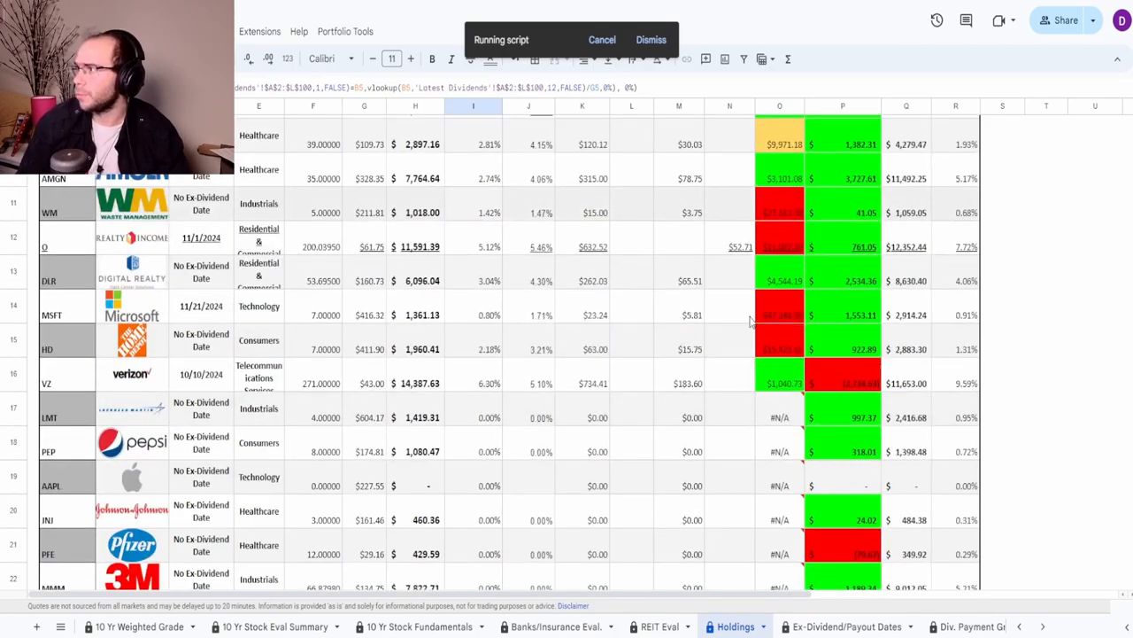
scroll("up", 3)
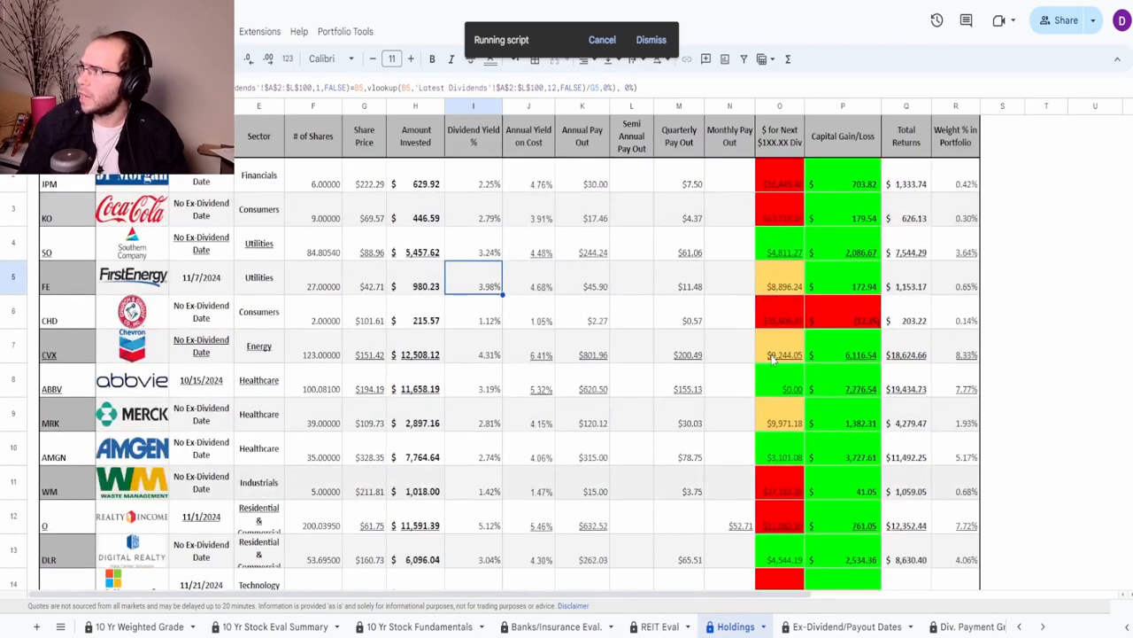
scroll("down", 3)
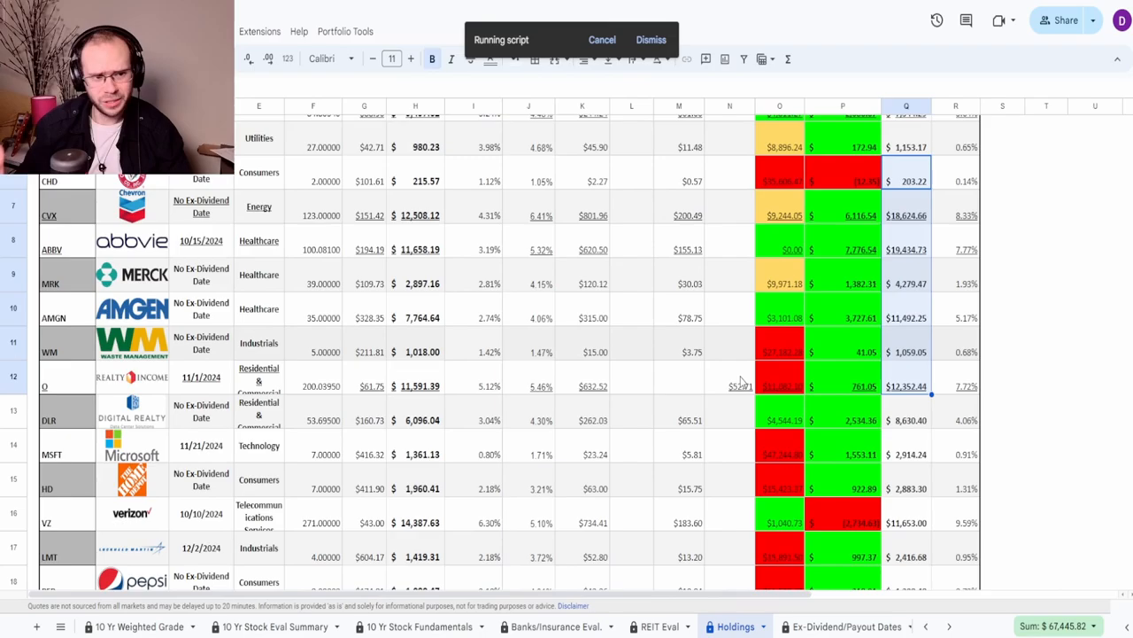
scroll("down", 3)
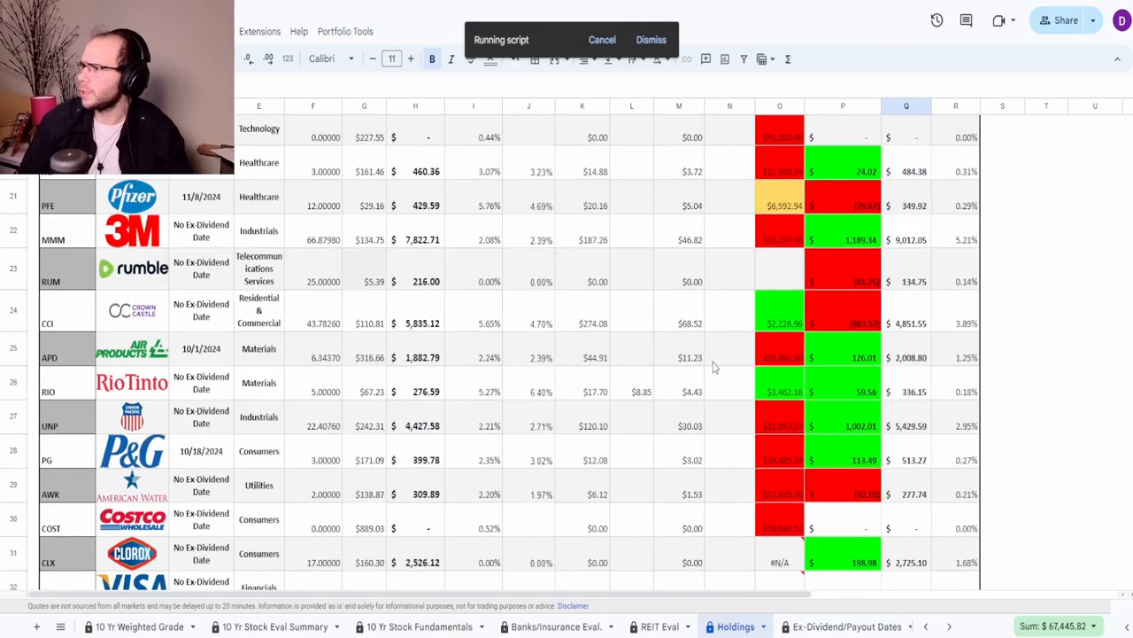
scroll("down", 3)
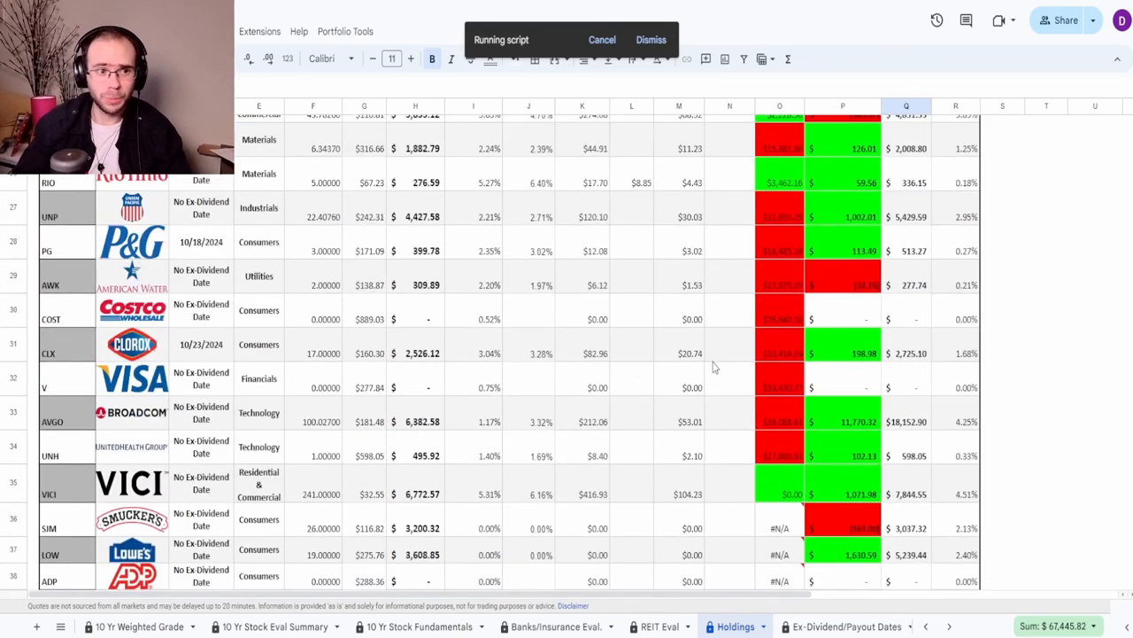
scroll("down", 3)
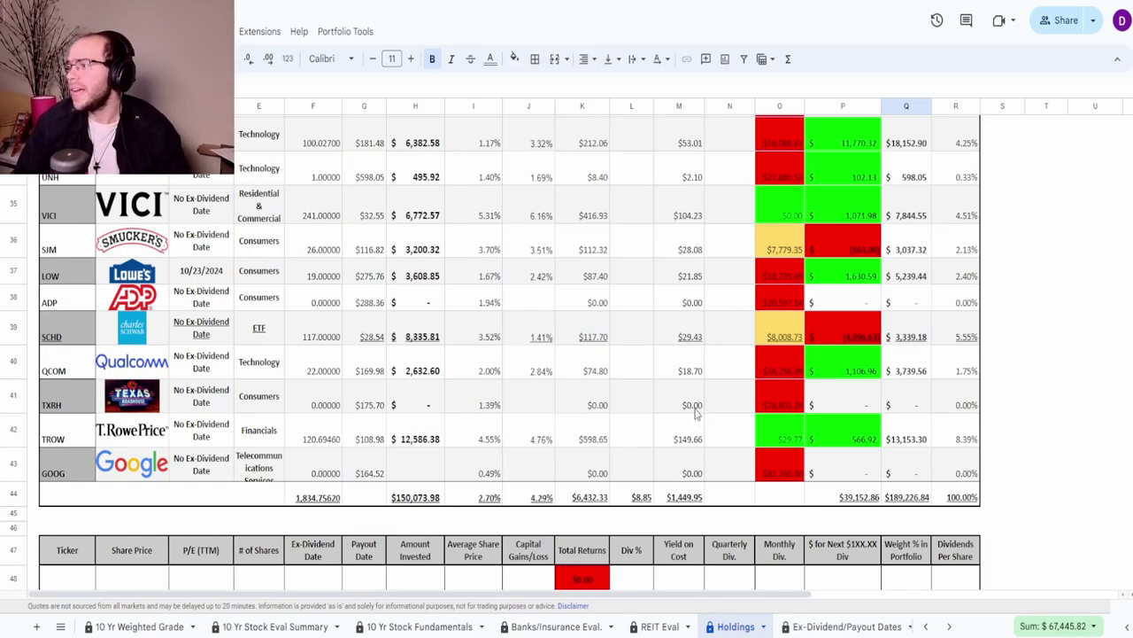
scroll("up", 3)
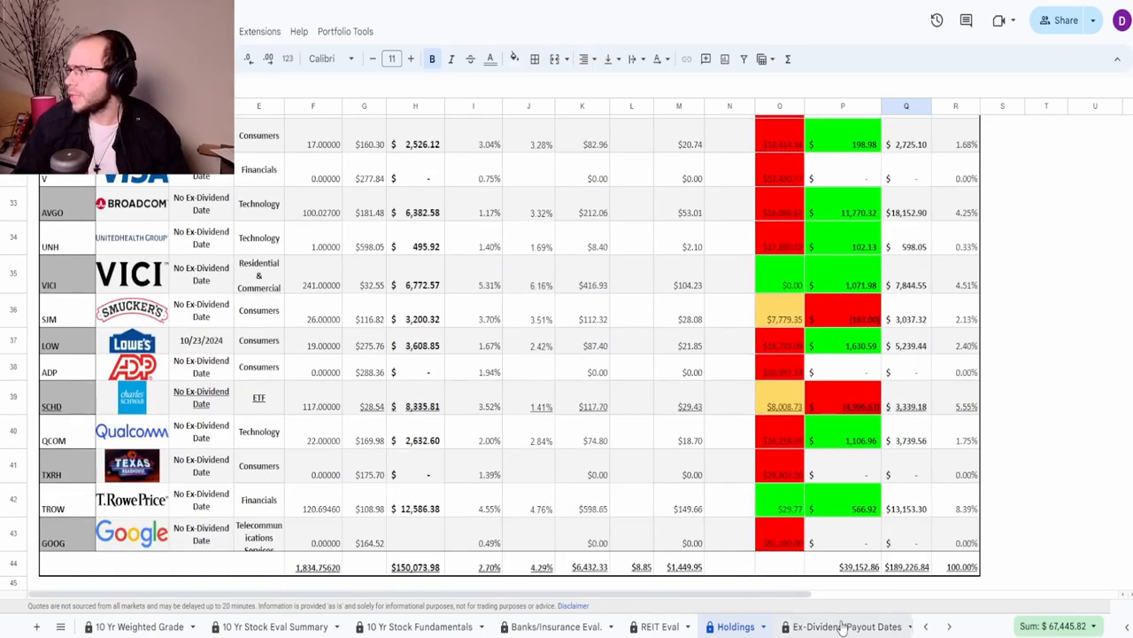
Switch to the Ex-Dividend/Payout Dates sheet and scroll to upcoming dividends totaling $530.81.
left_click(842, 626)
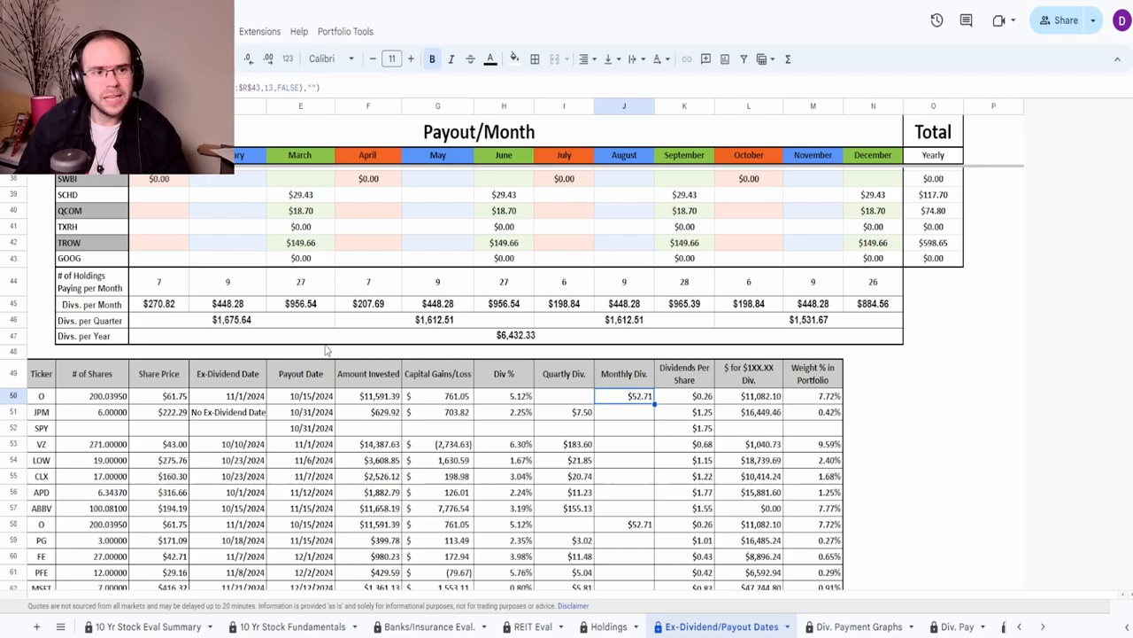
scroll("down", 3)
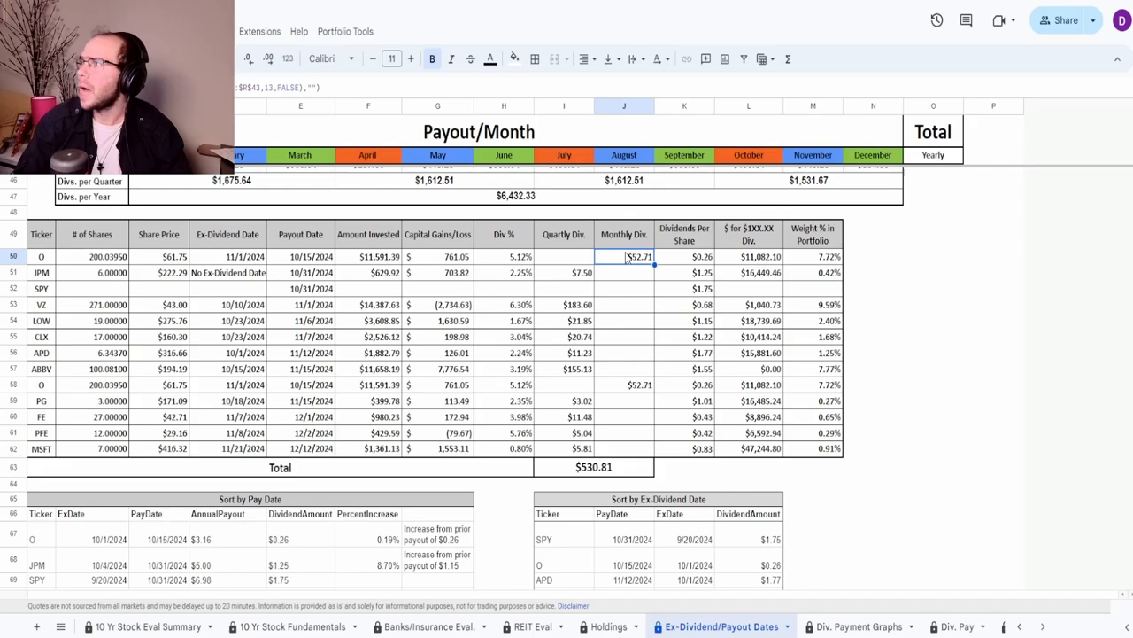
Zoom in the page and inspect the payout date and quarterly dividend formulas for O and JPM.
left_click(1120, 20)
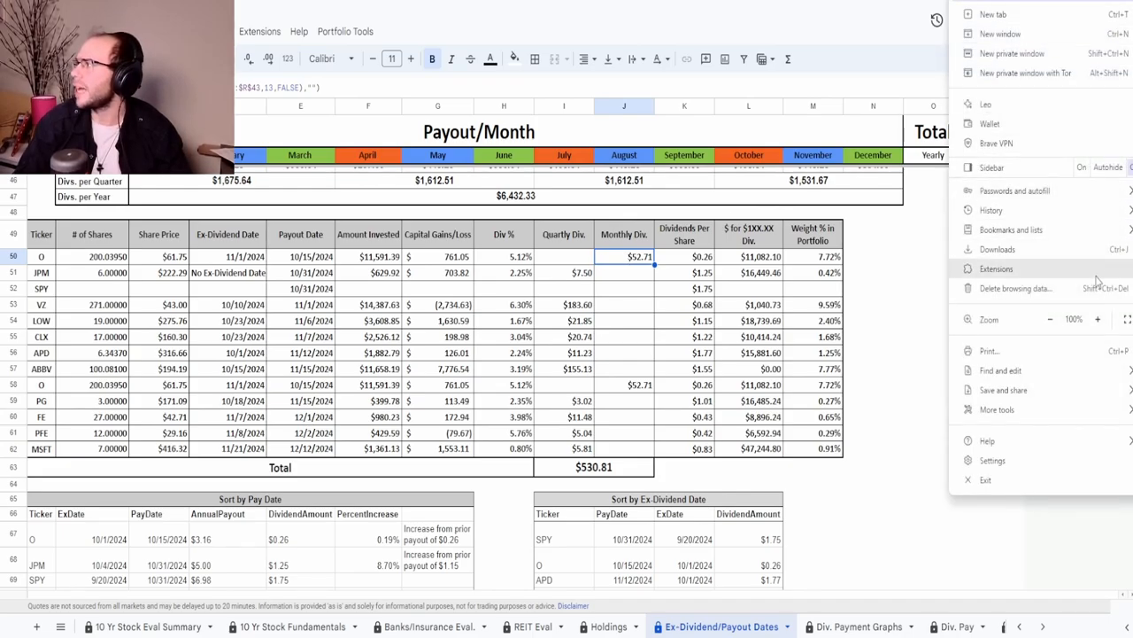
left_click(1098, 318)
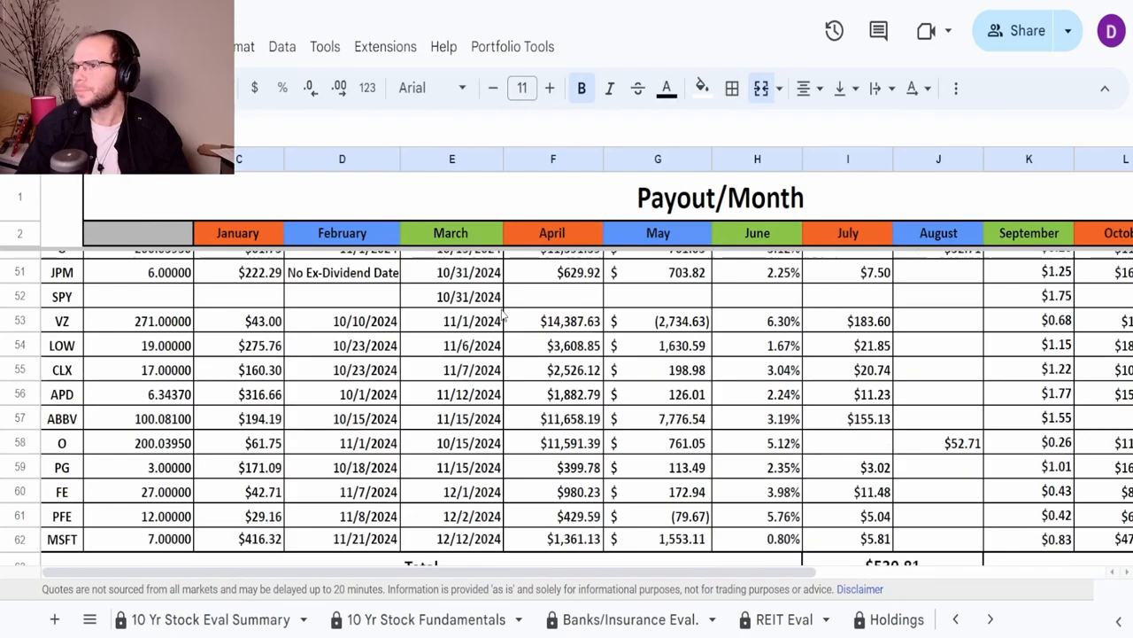
left_click(452, 317)
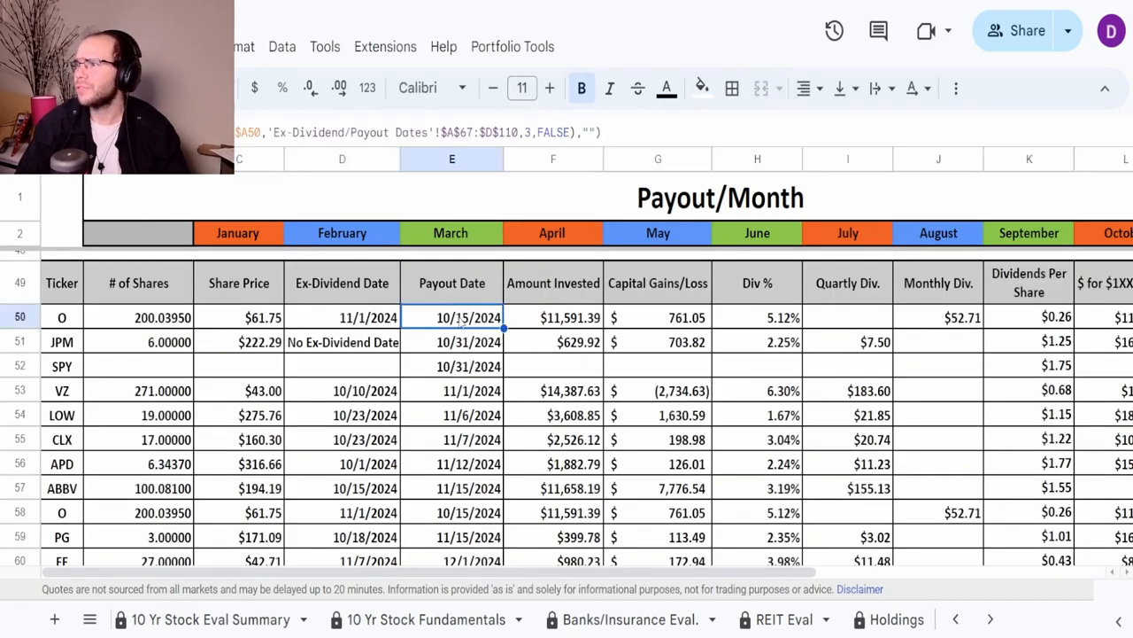
left_click(937, 317)
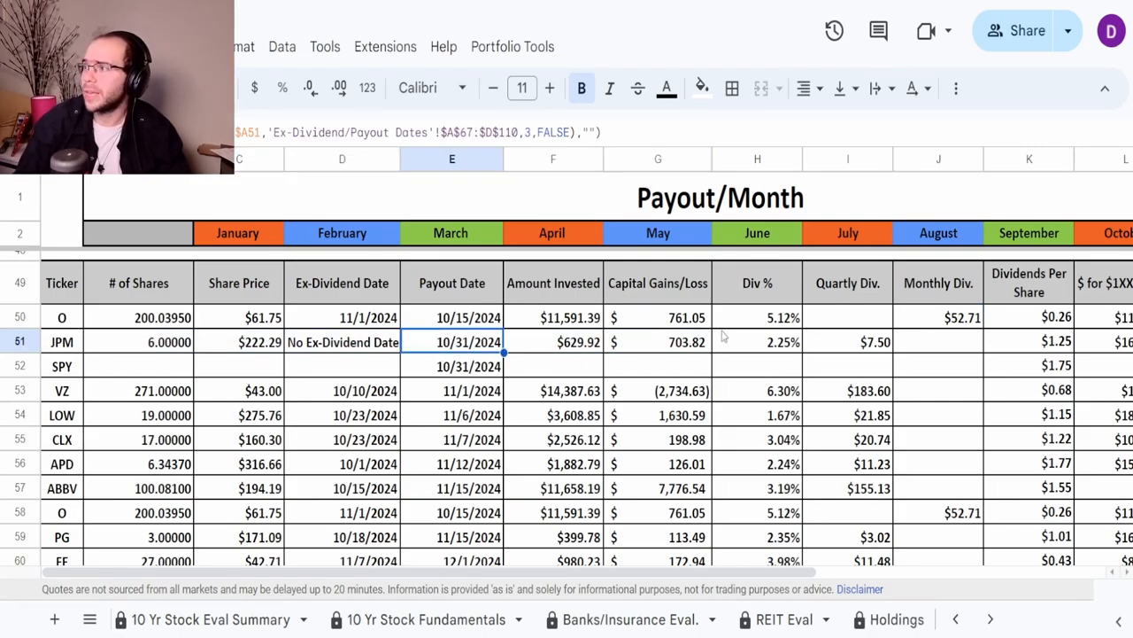
mouse_move(988, 335)
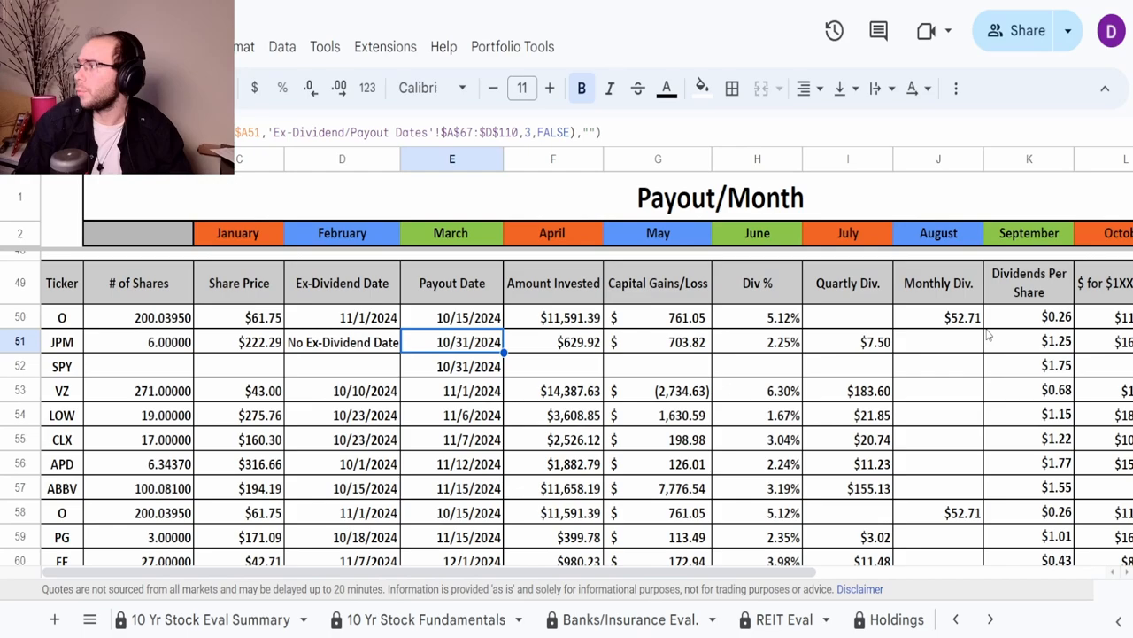
left_click(847, 342)
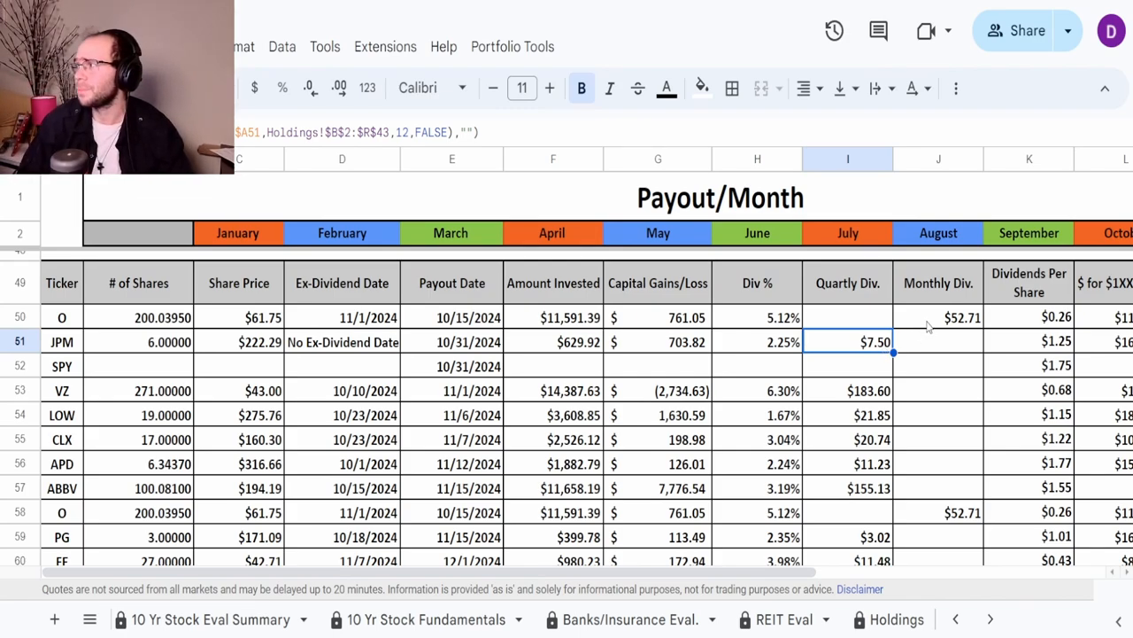
left_click(938, 317)
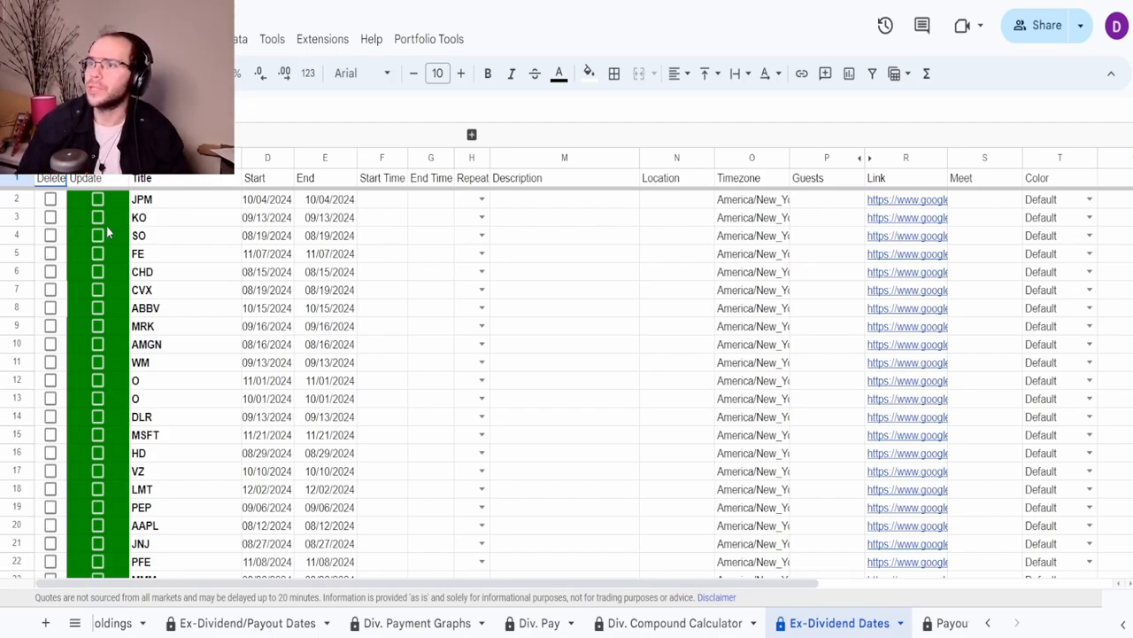
Tick the Update checkboxes for all ticker rows, starting with JPM.
left_click(97, 199)
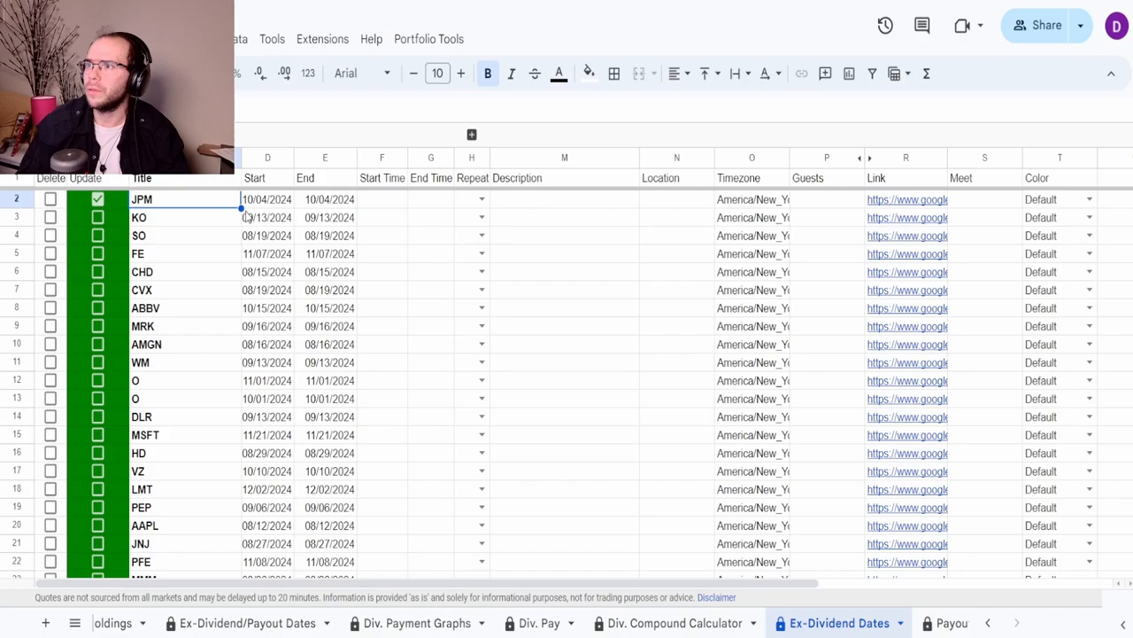
scroll("down", 3)
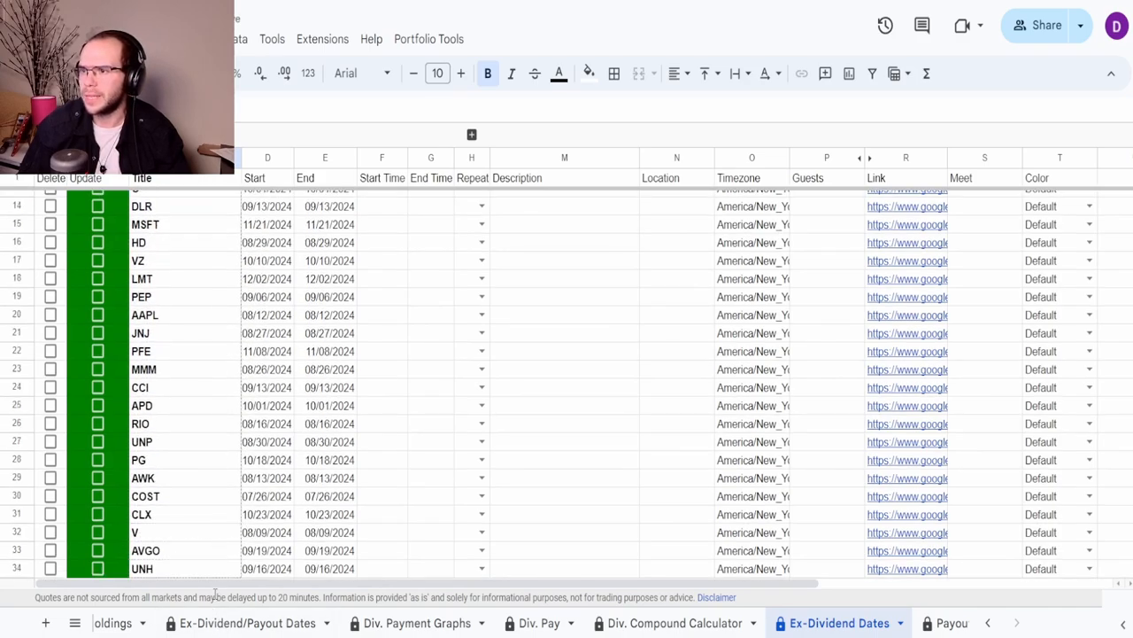
scroll("down", 3)
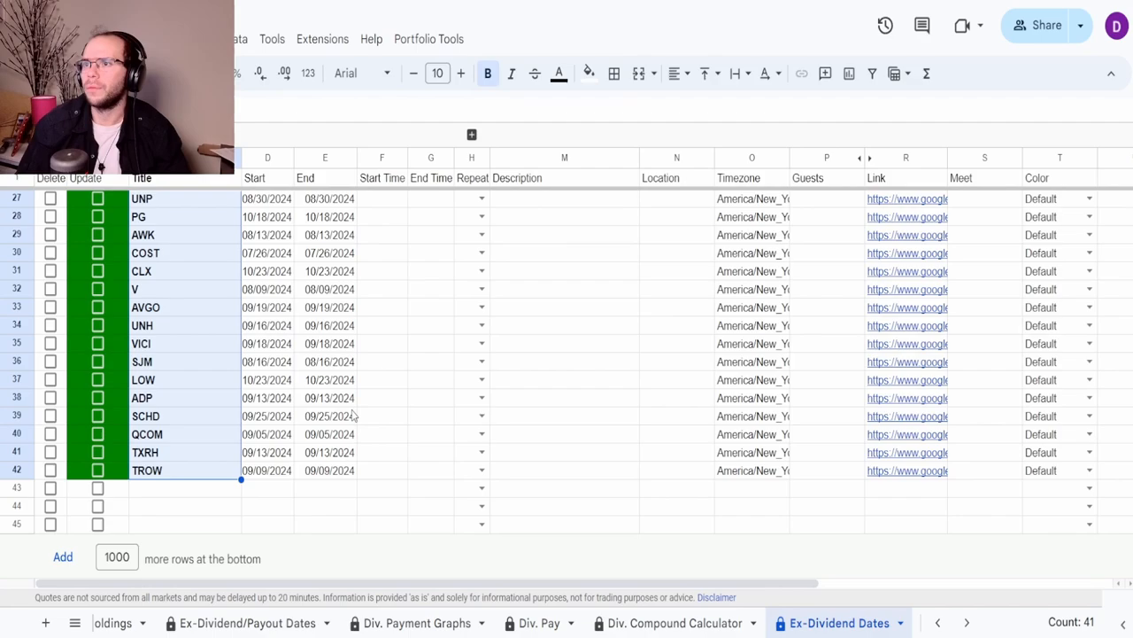
scroll("up", 3)
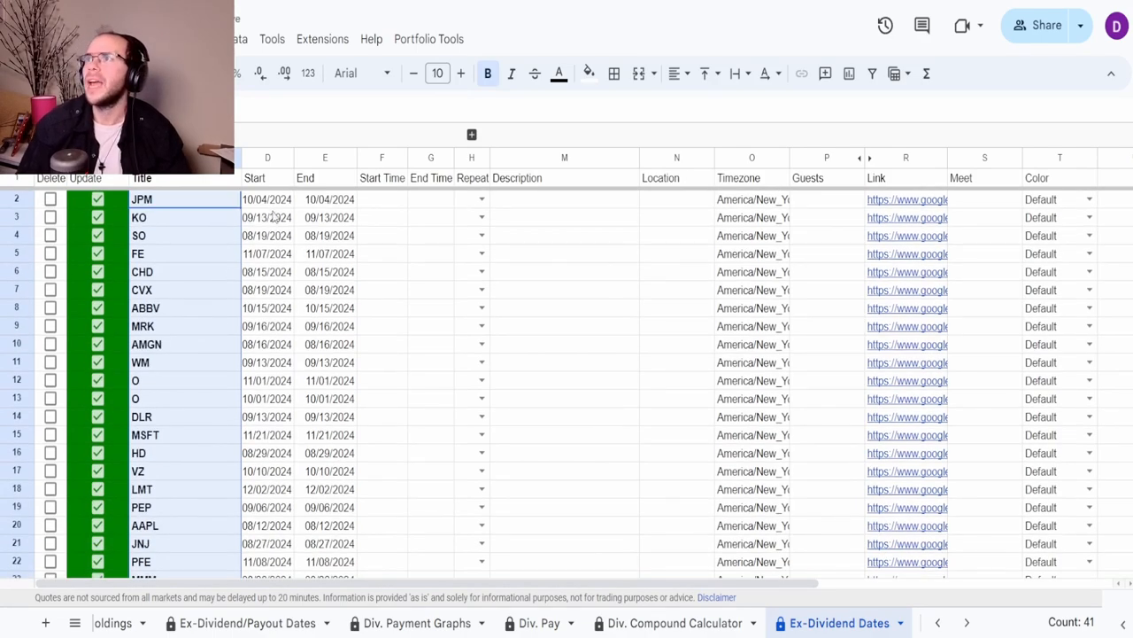
Export the ex-dividend dates to Google Calendar using Sheets2GCal's Export Ex-Dividend Dates.
left_click(322, 38)
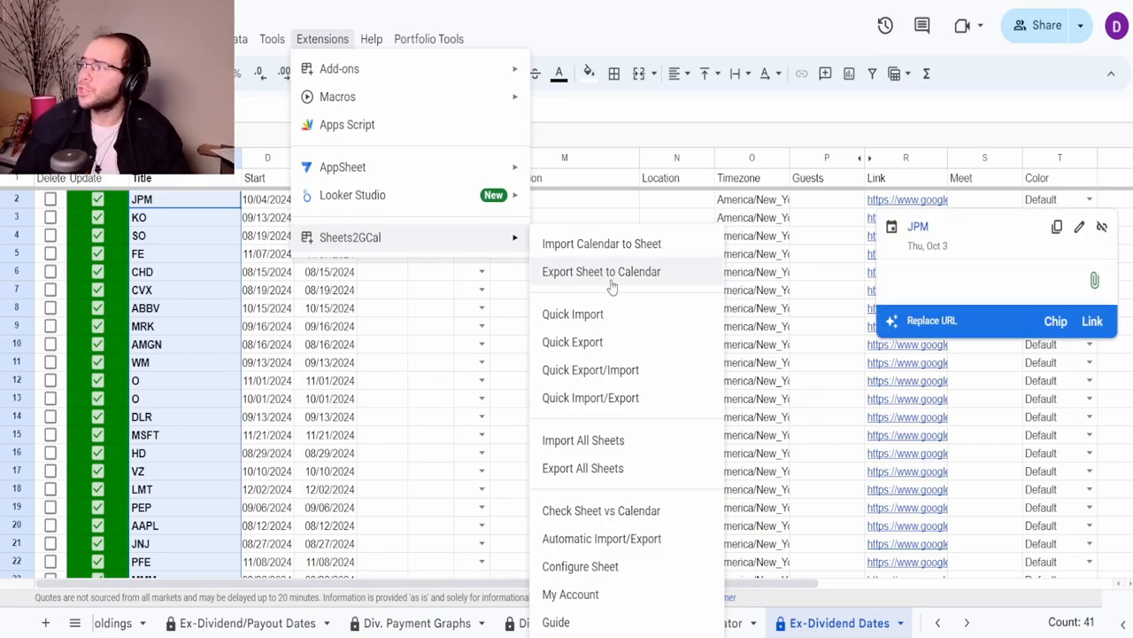
left_click(601, 272)
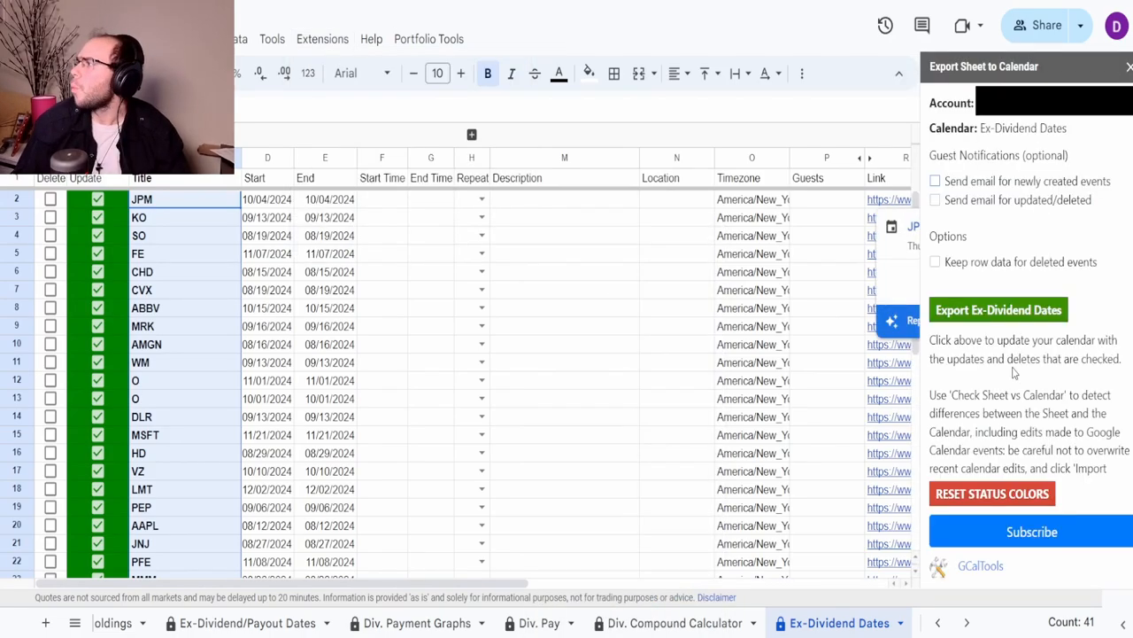
left_click(999, 309)
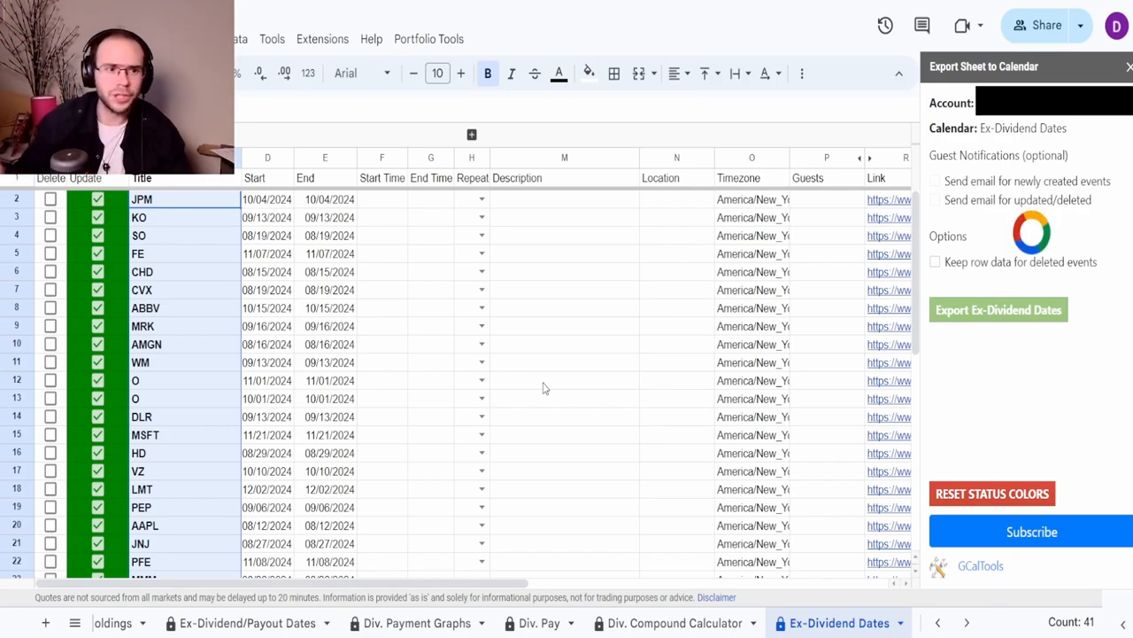
left_click(999, 309)
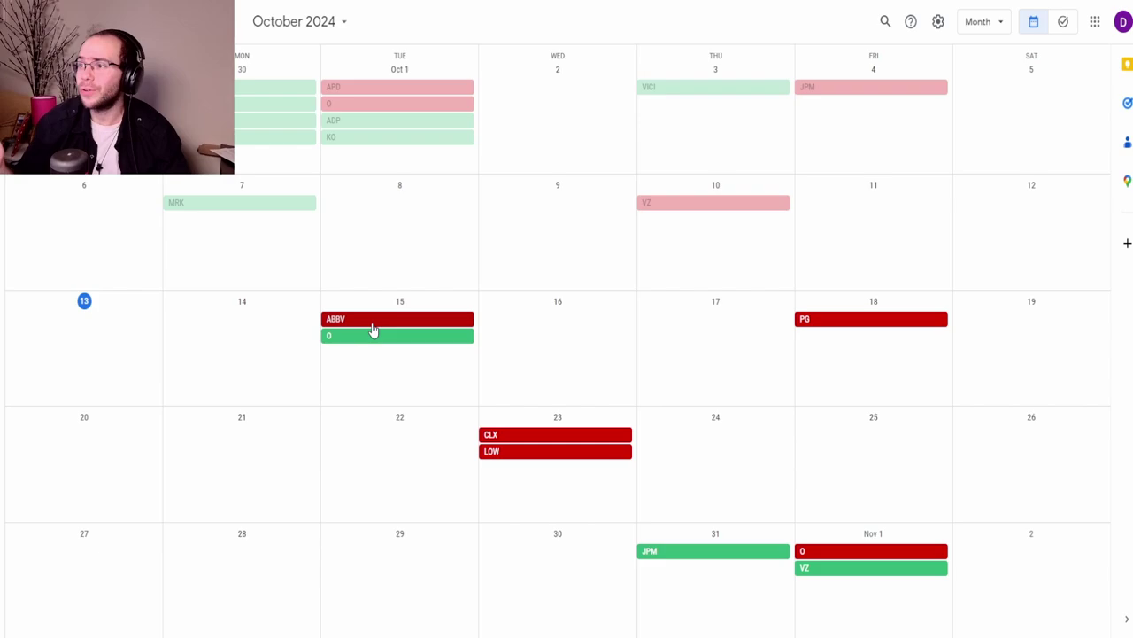
mouse_move(356, 352)
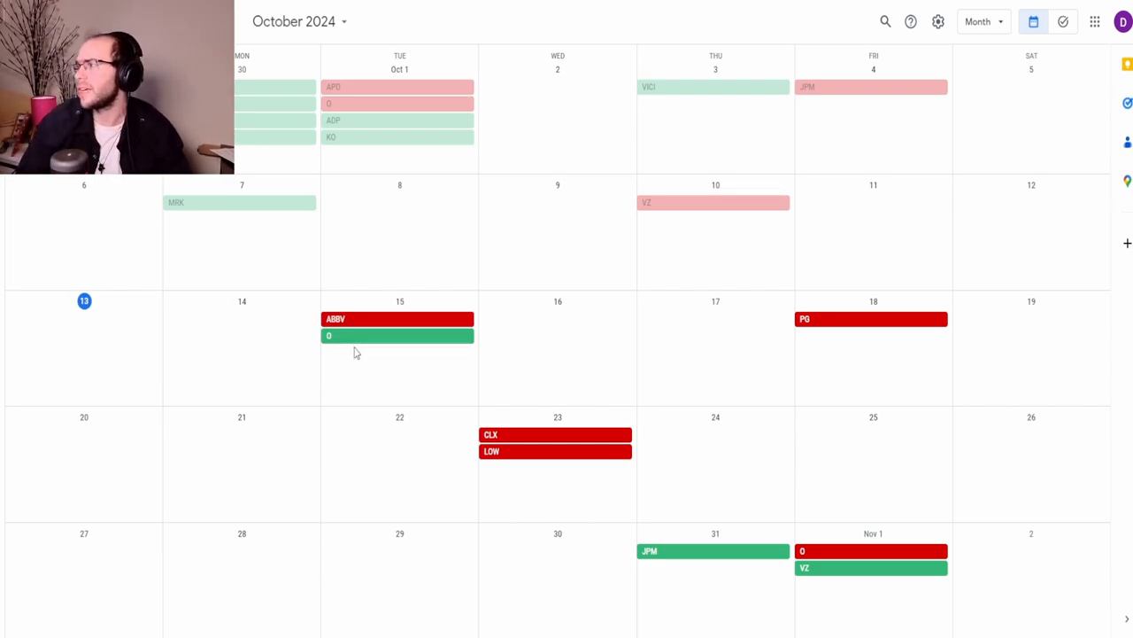
mouse_move(851, 319)
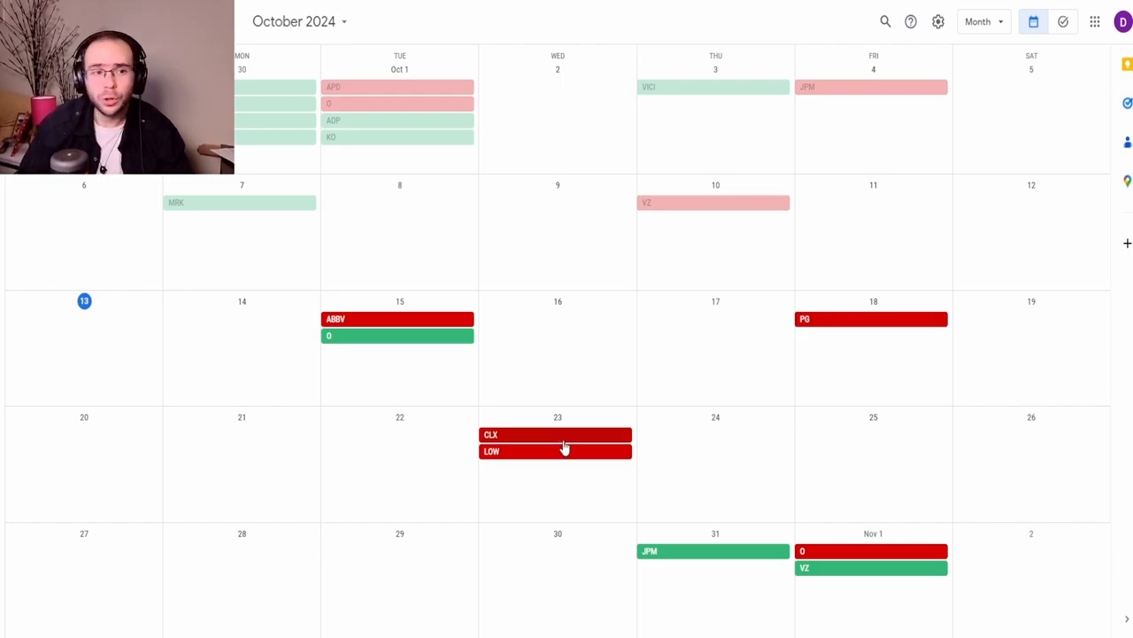
mouse_move(566, 462)
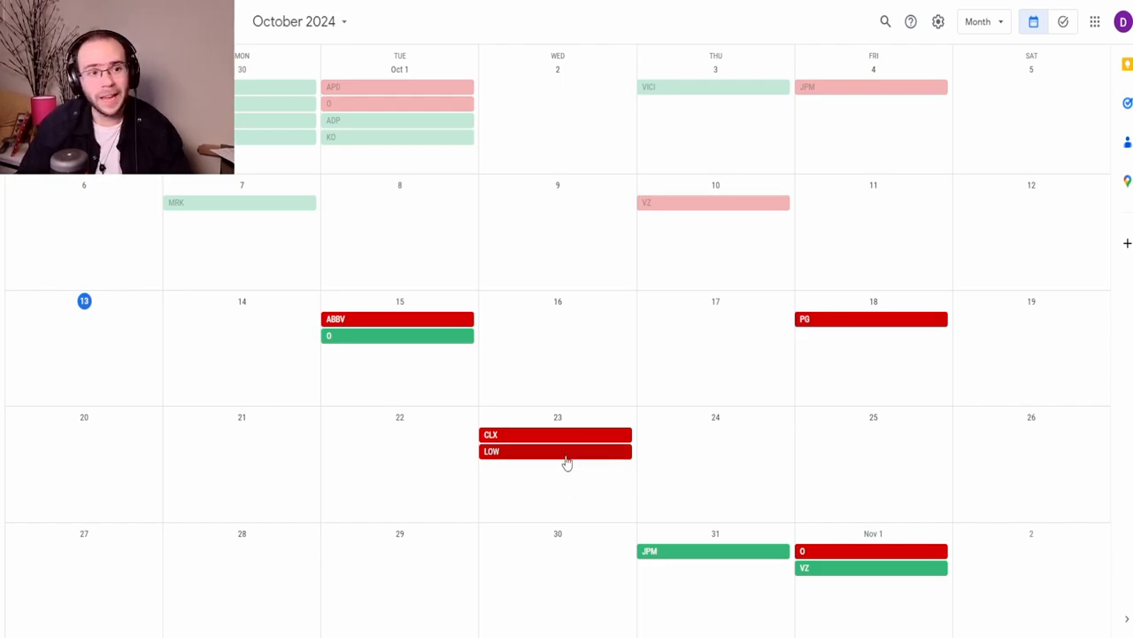
mouse_move(742, 551)
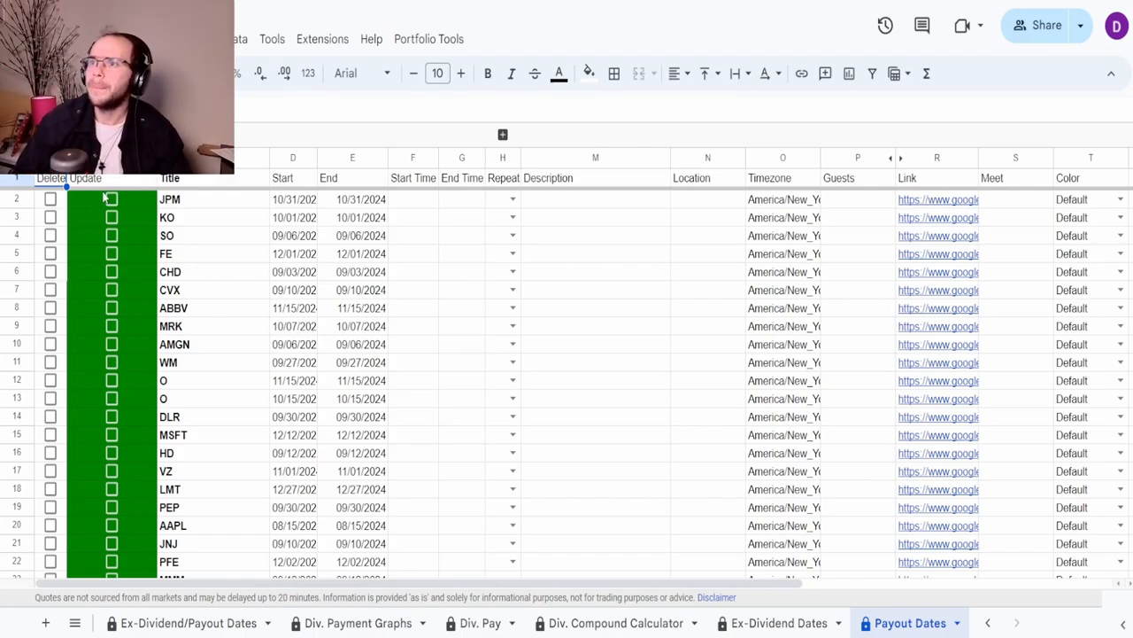
Tick the Update checkboxes for payout rows 2–42, JPM through TROW.
left_click(111, 198)
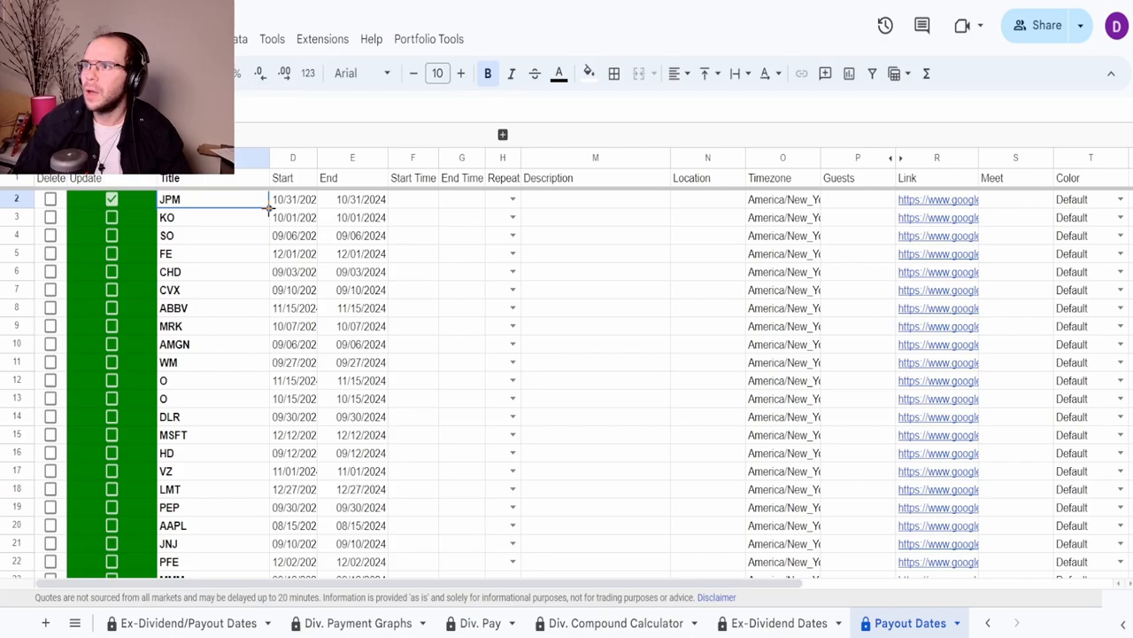
scroll("down", 3)
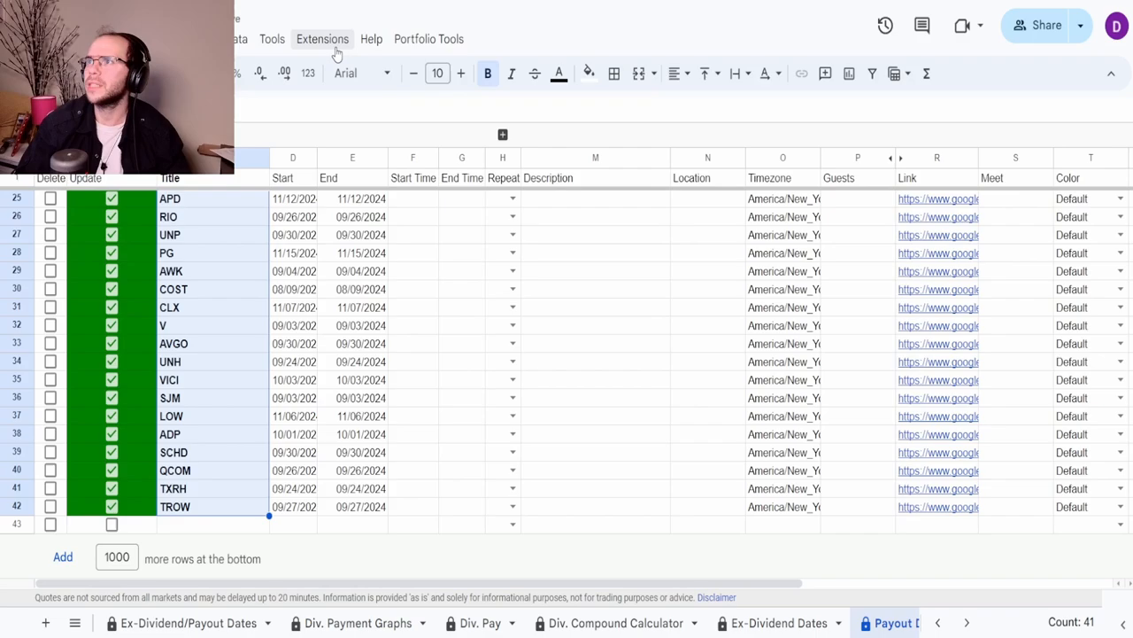
left_click(321, 38)
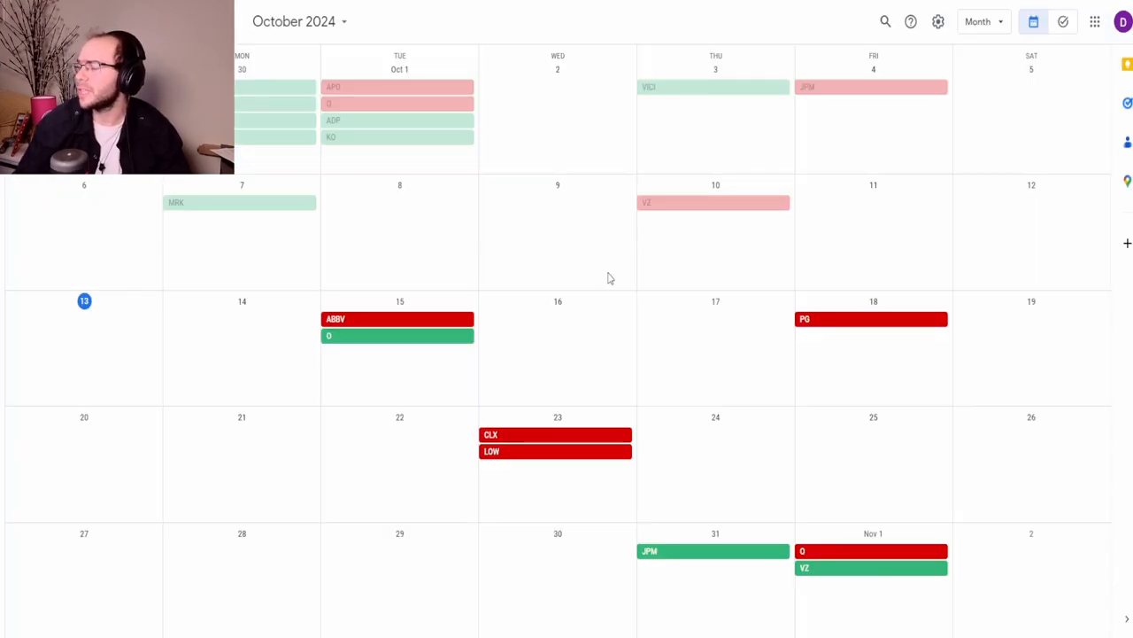
mouse_move(766, 476)
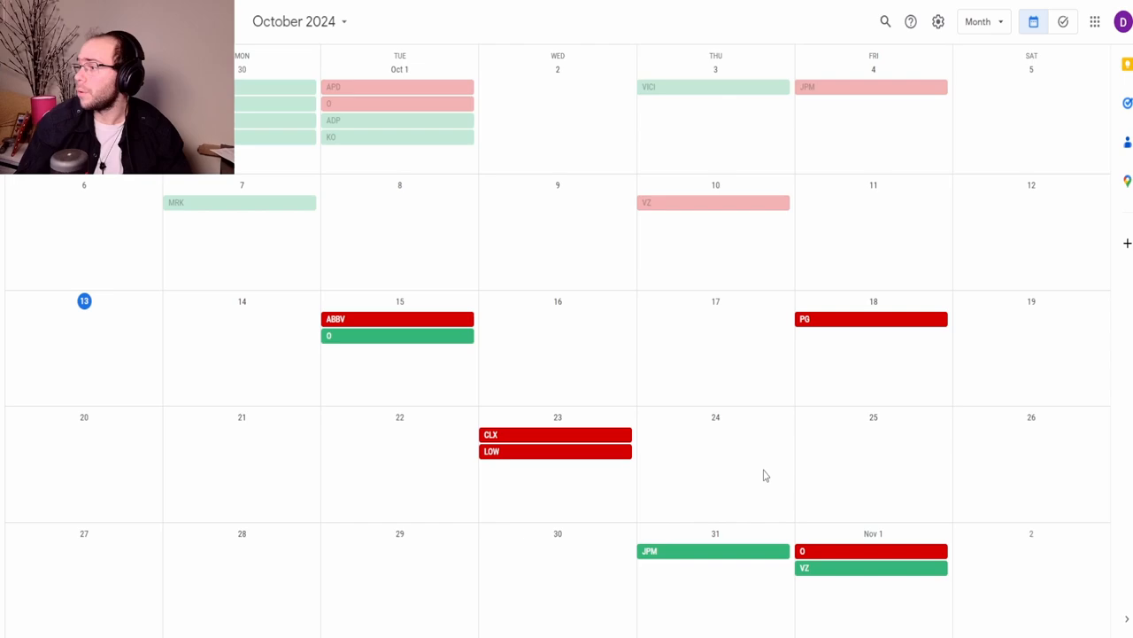
mouse_move(821, 571)
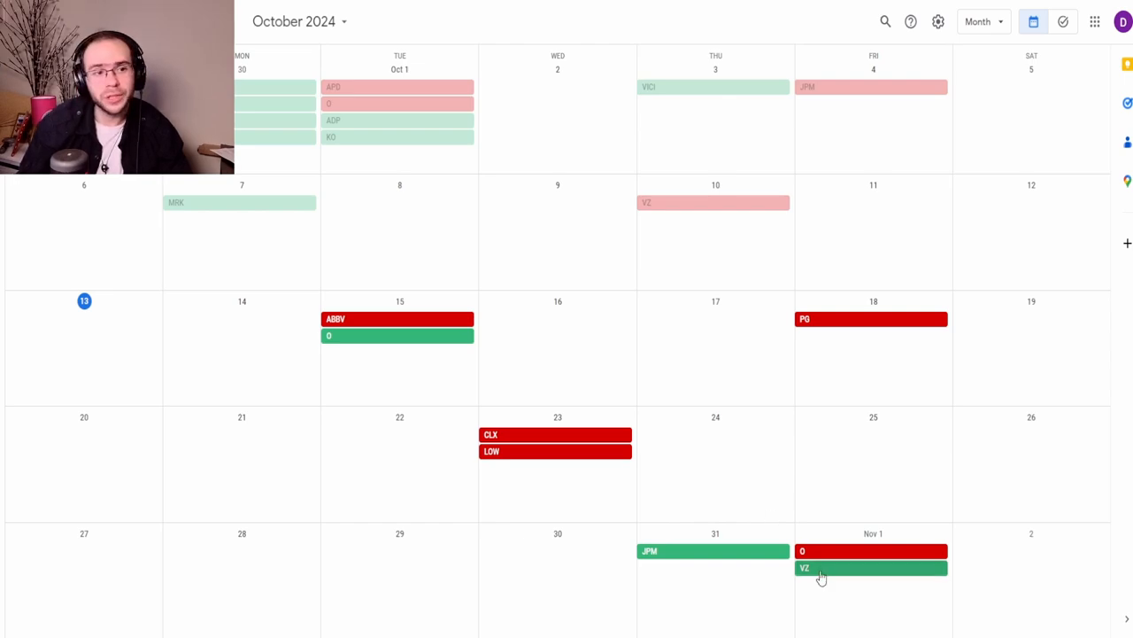
mouse_move(558, 390)
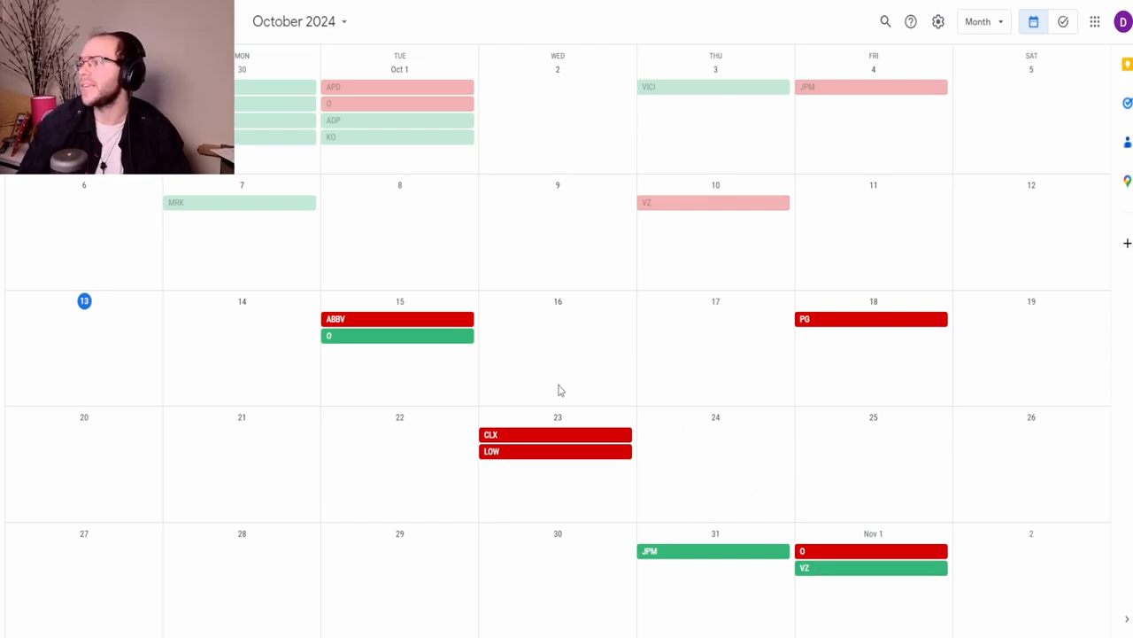
mouse_move(211, 293)
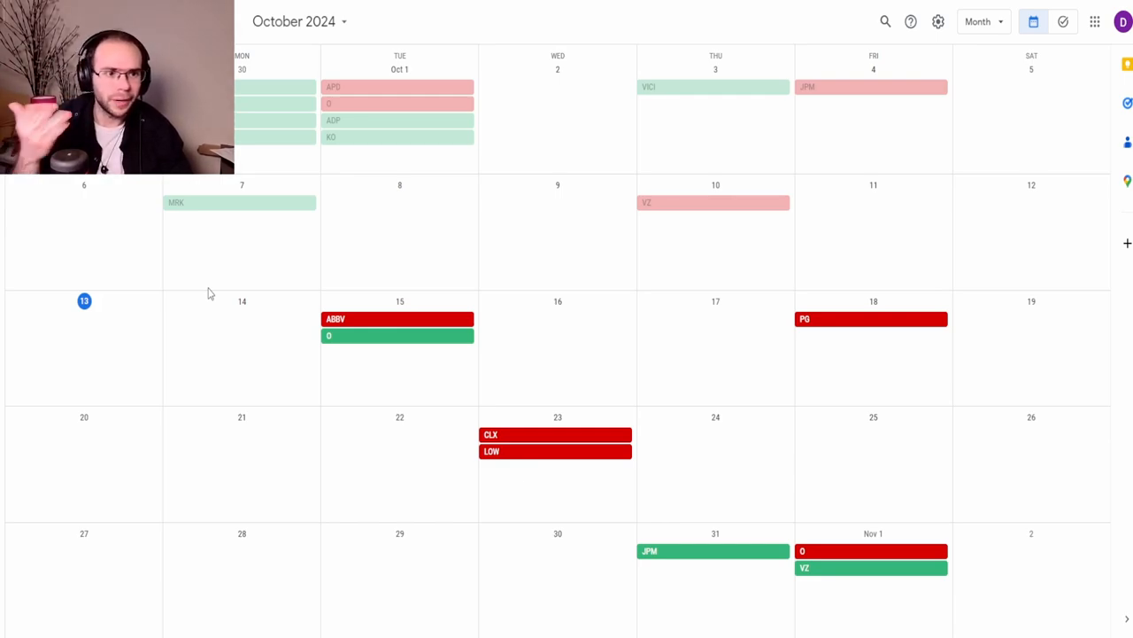
mouse_move(609, 235)
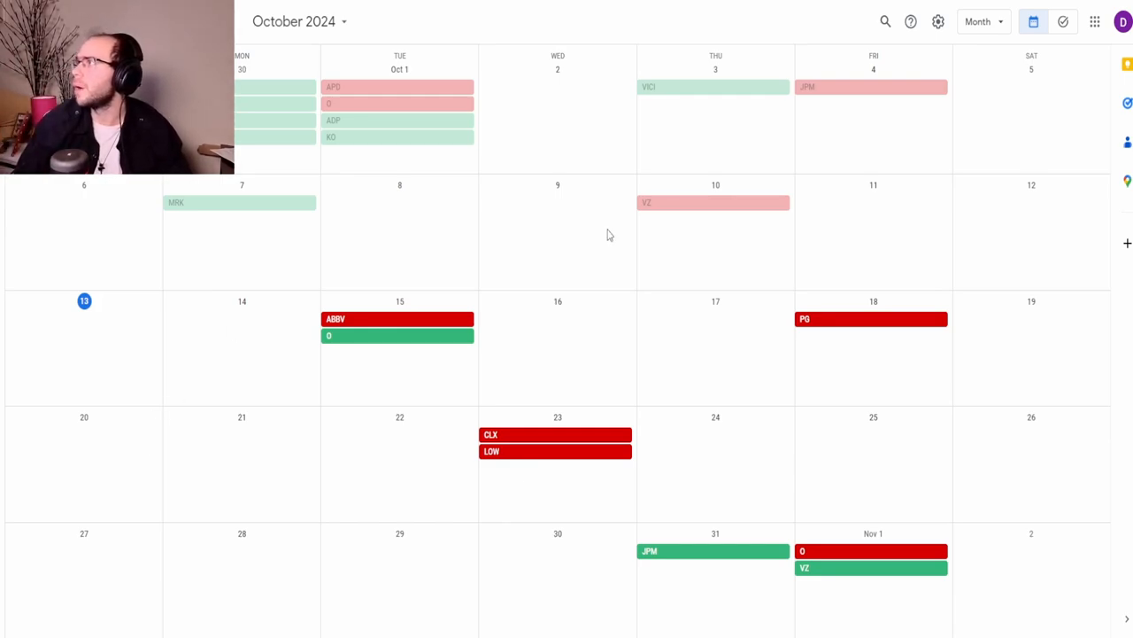
mouse_move(354, 319)
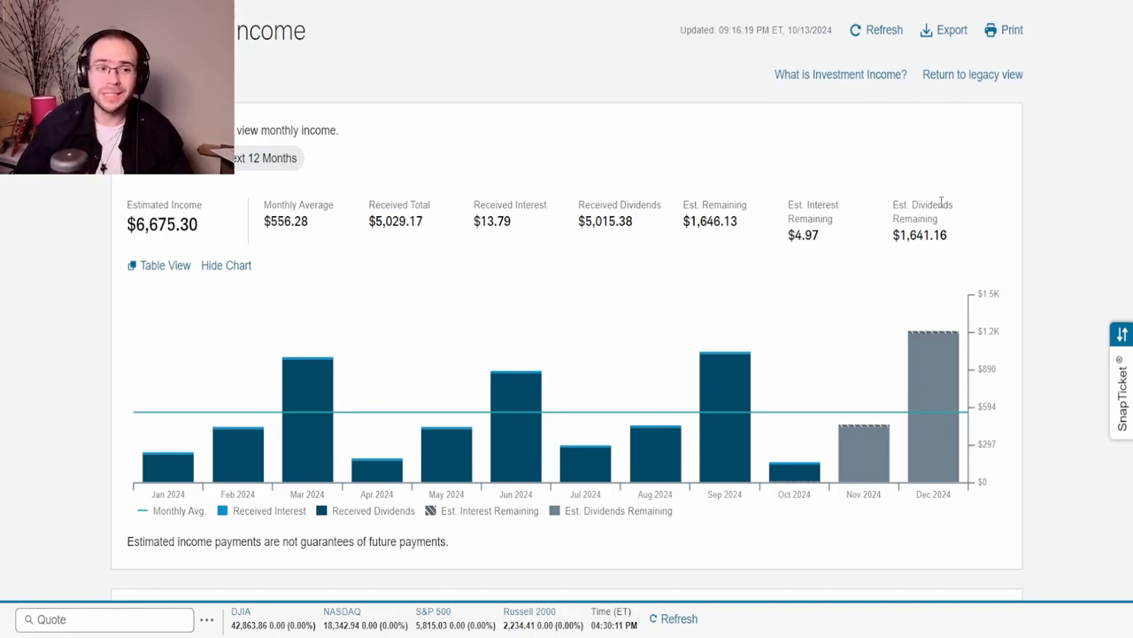
mouse_move(934, 361)
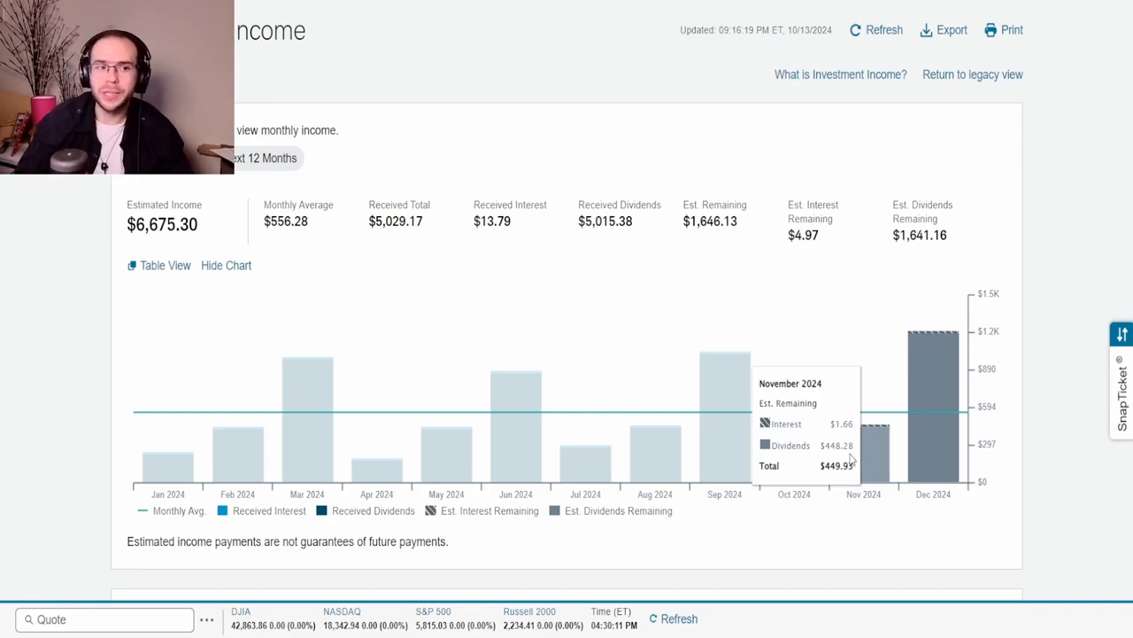
mouse_move(725, 398)
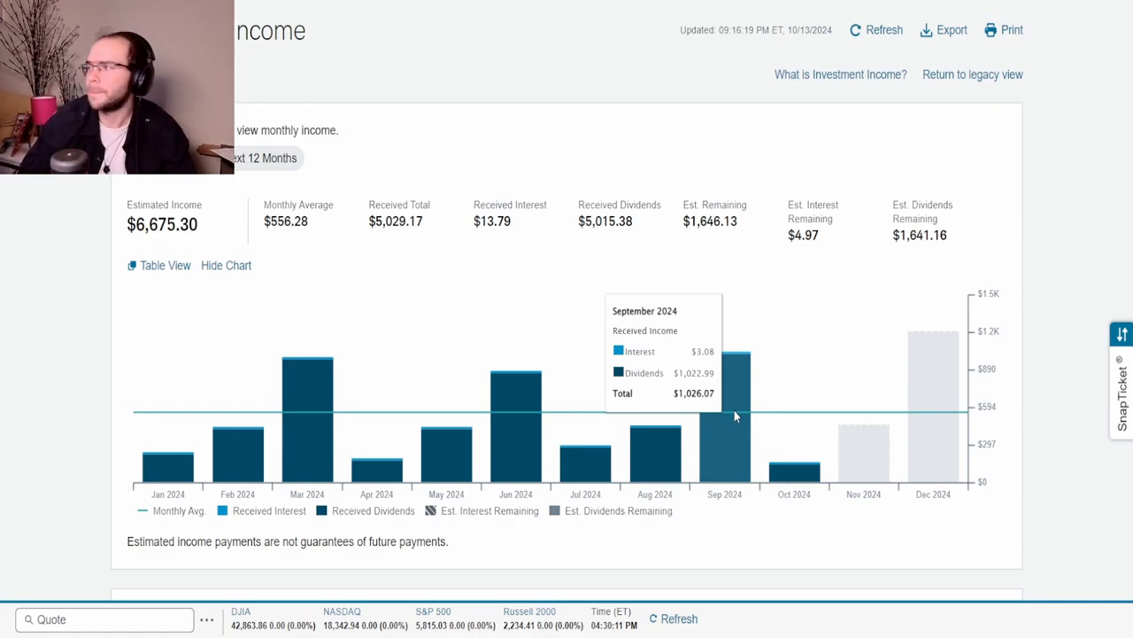
mouse_move(735, 413)
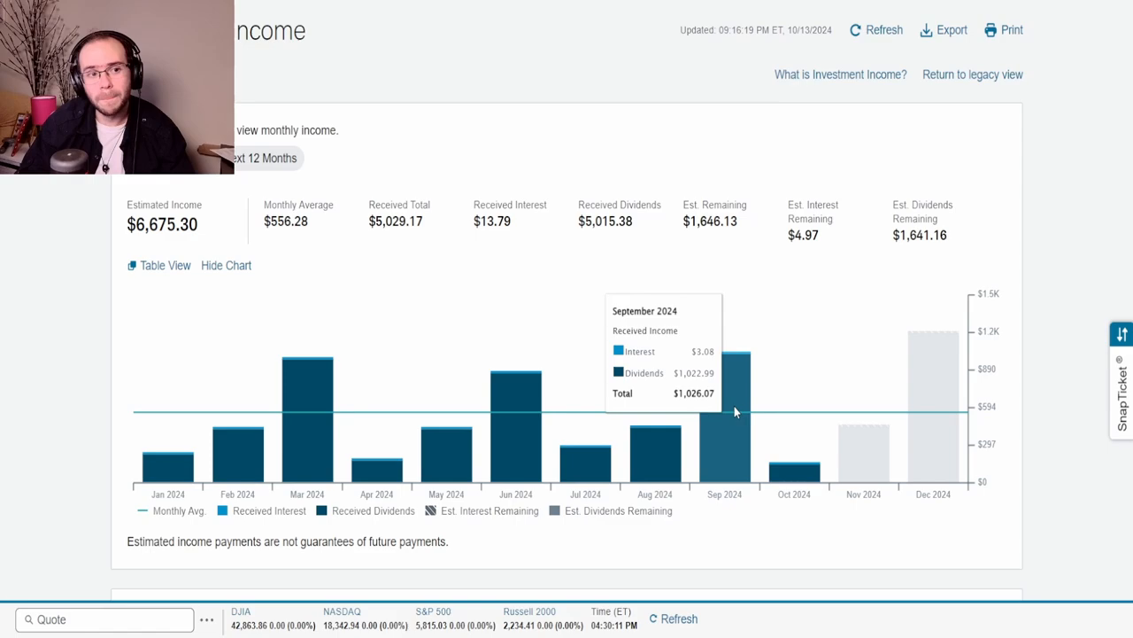
mouse_move(943, 392)
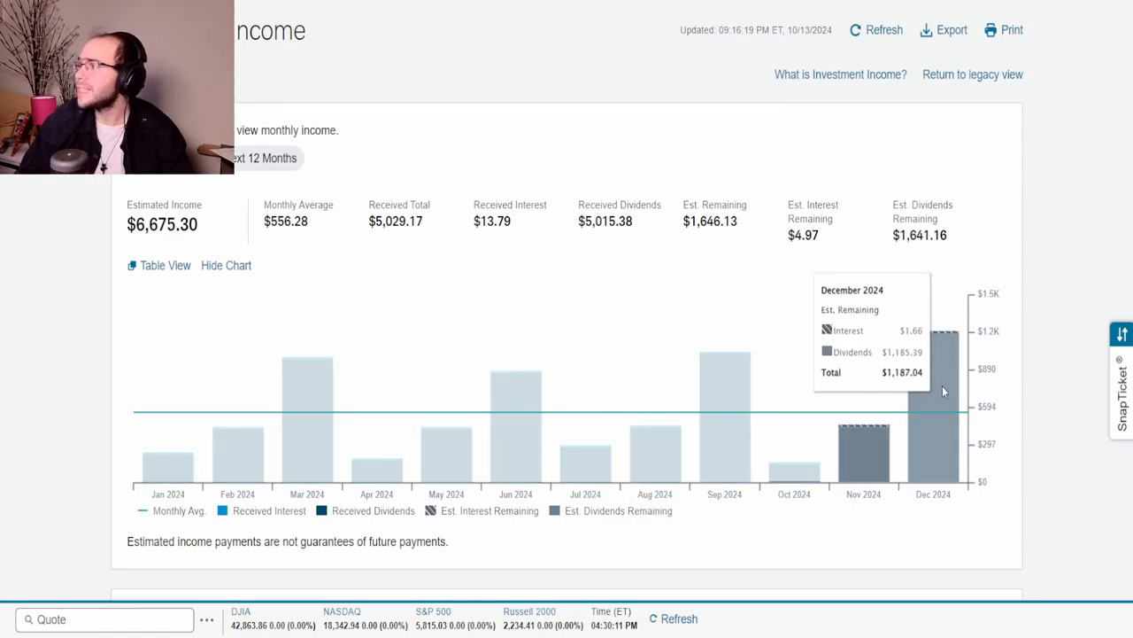
mouse_move(942, 405)
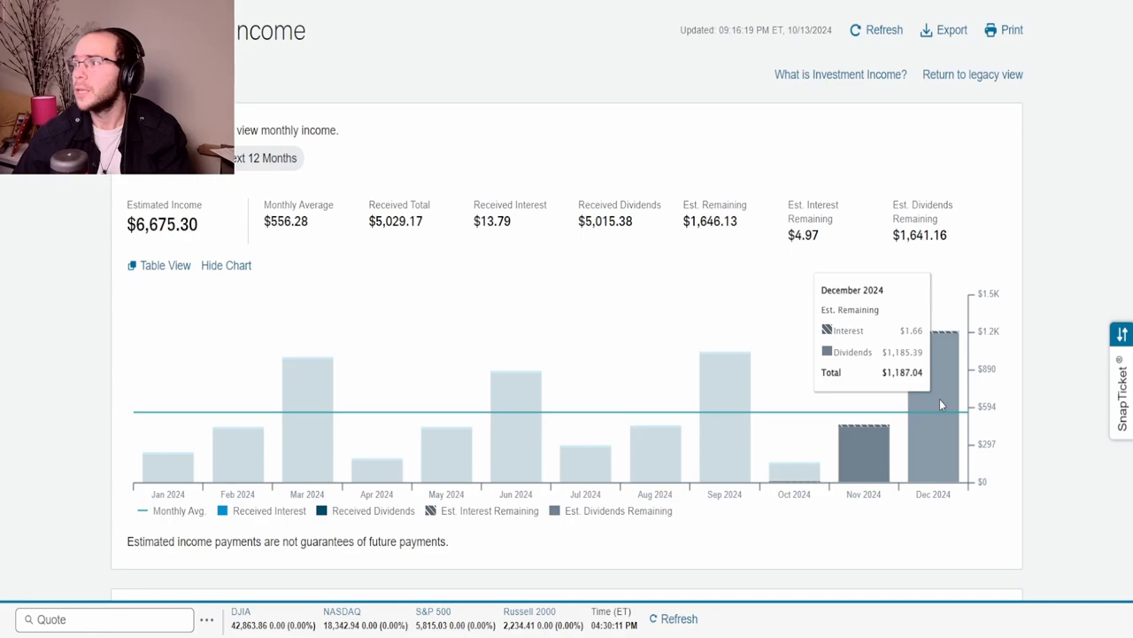
mouse_move(955, 395)
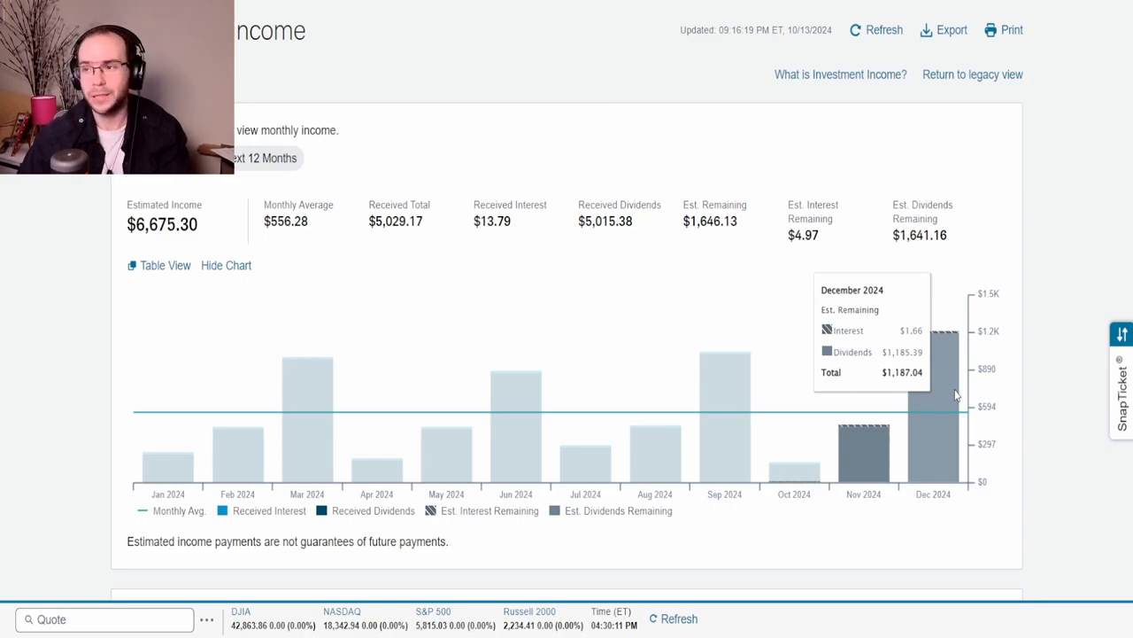
mouse_move(917, 366)
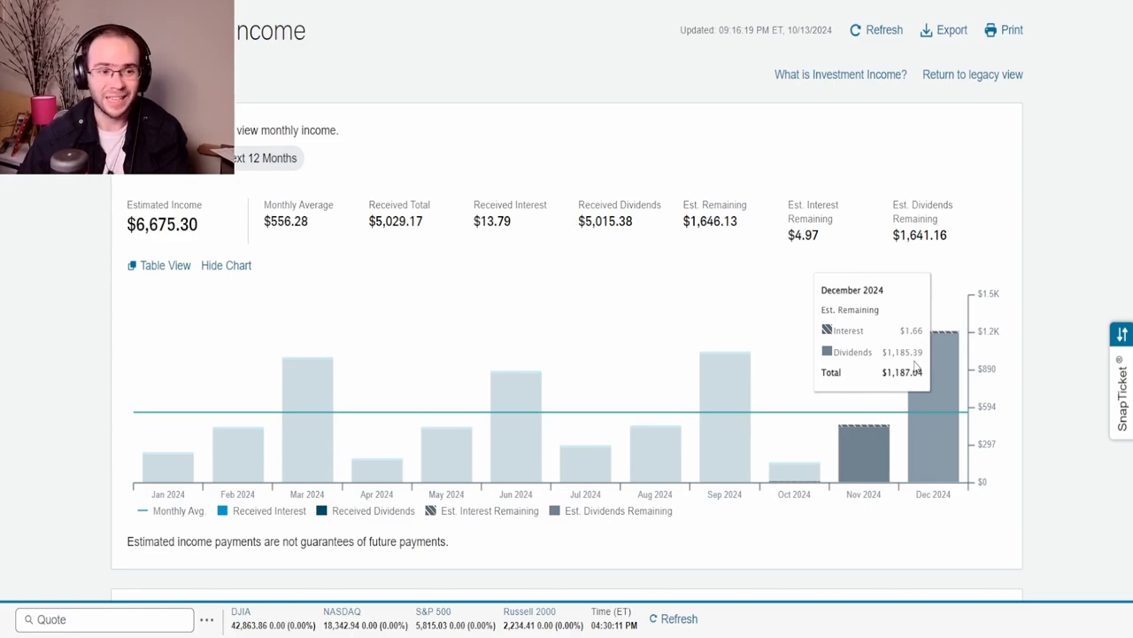
Switch the income chart to Next 12 Months, estimating $7,384.34.
left_click(264, 158)
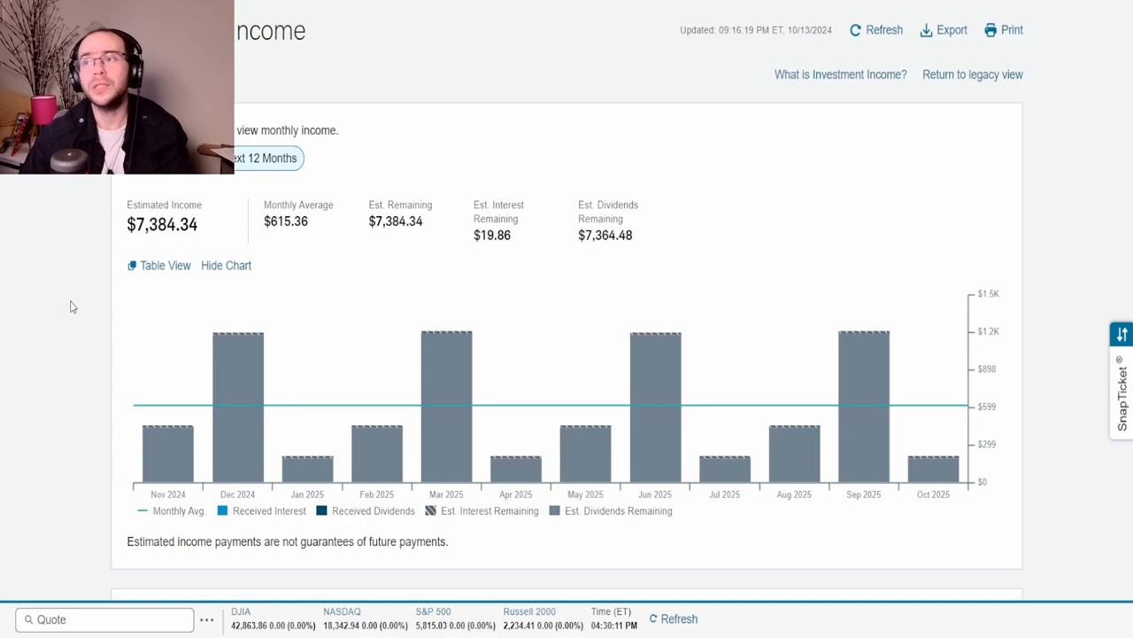
mouse_move(142, 248)
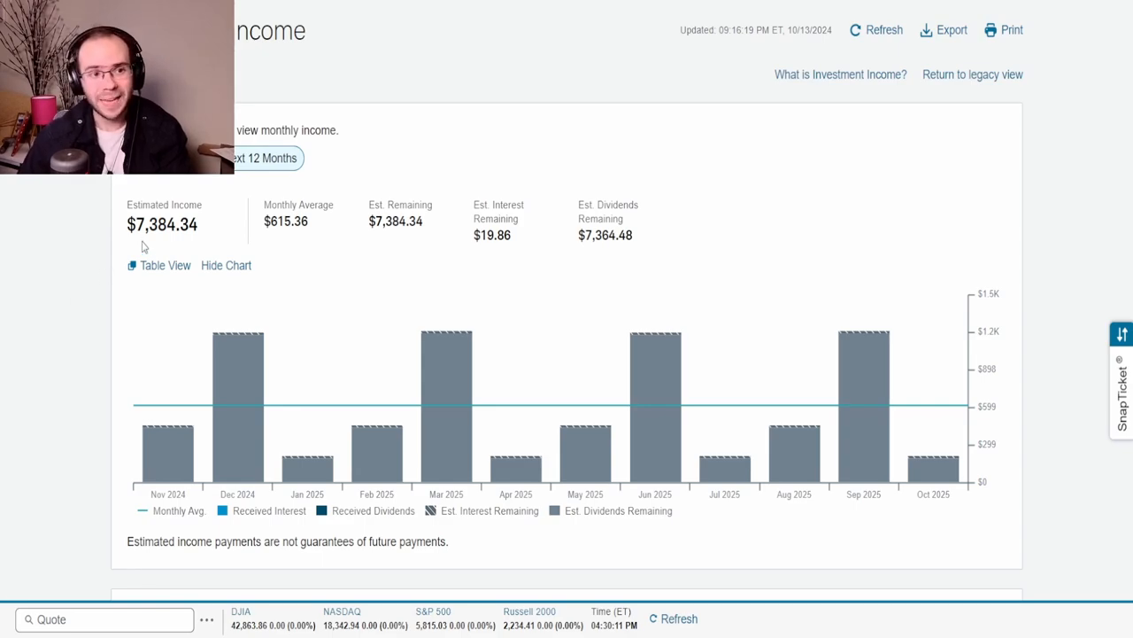
Toggle between Current Year and Next 12 Months, ending on the $615.36 monthly-average projection.
left_click(263, 157)
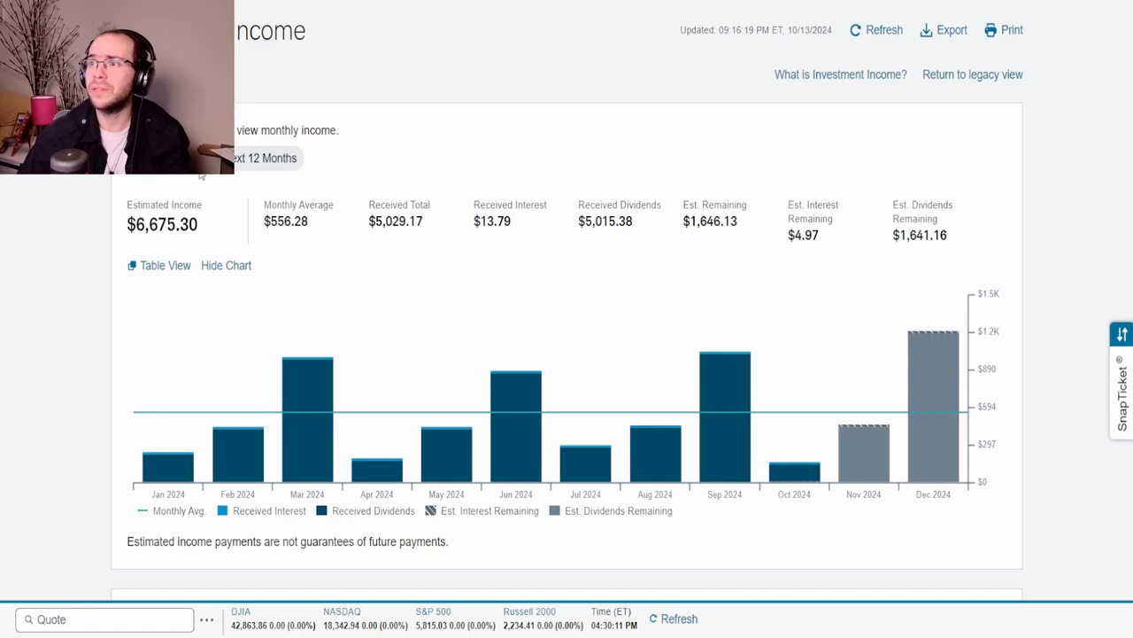
left_click(265, 158)
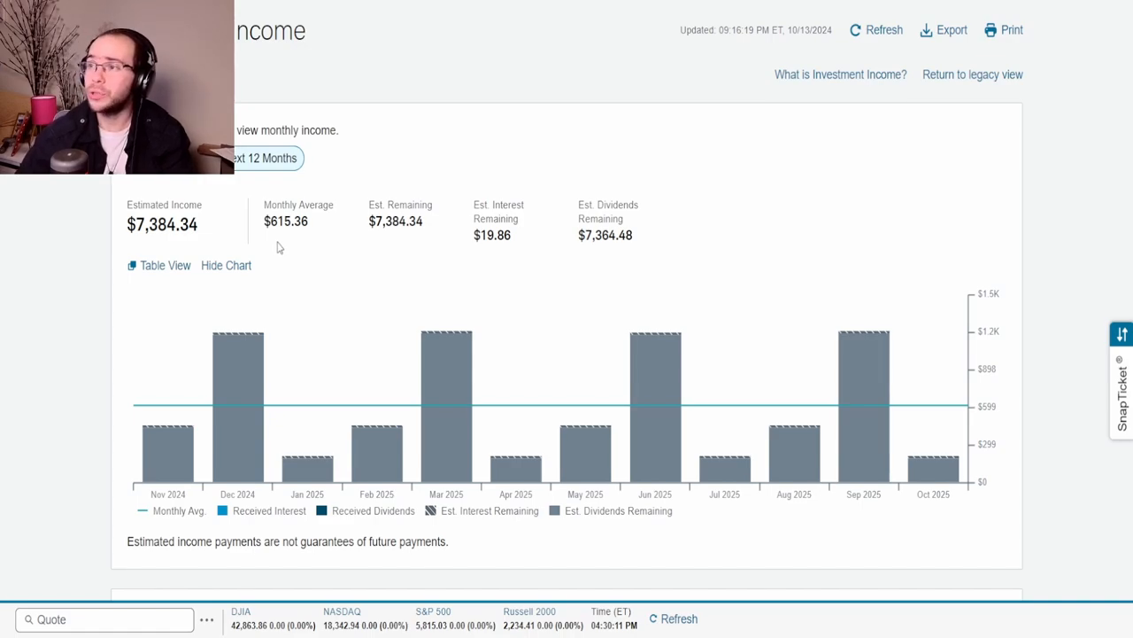
mouse_move(219, 178)
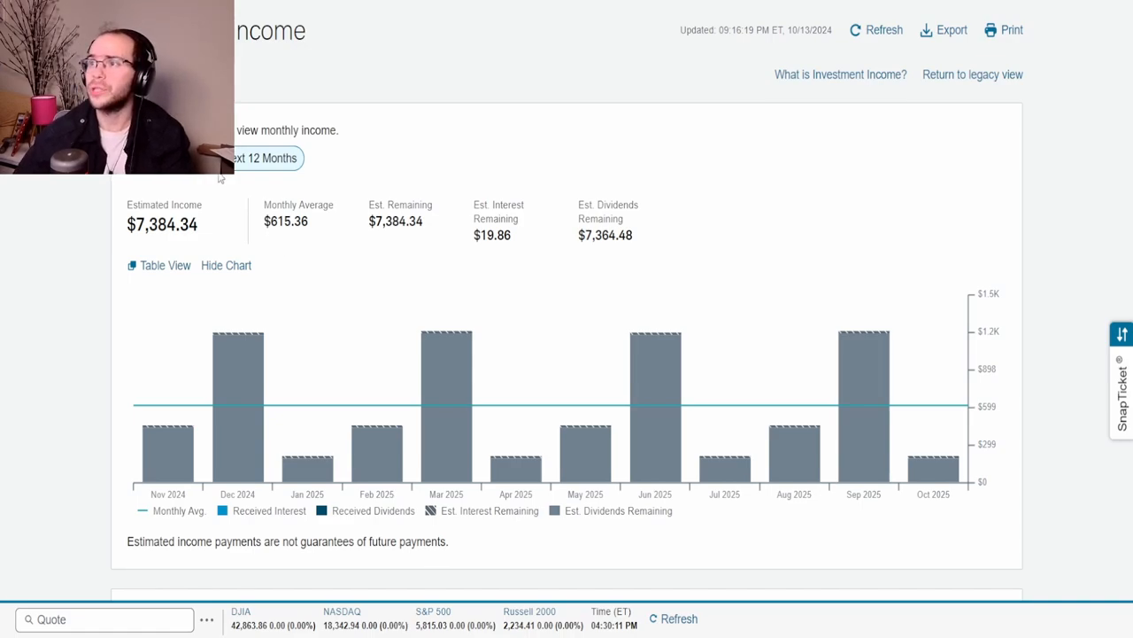
left_click(265, 157)
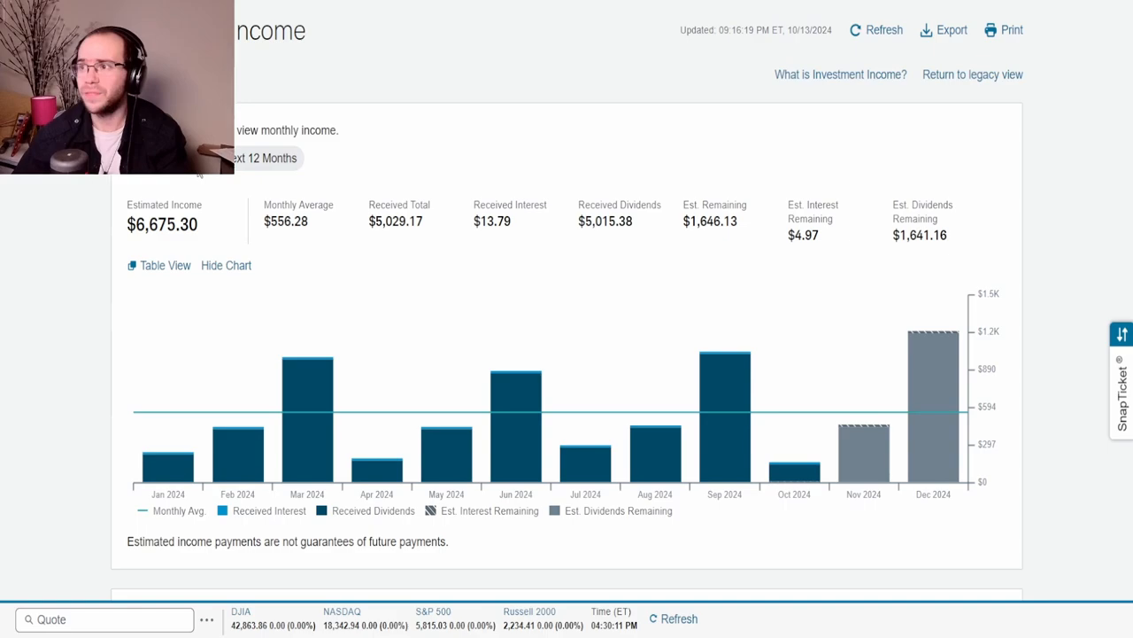
left_click(264, 157)
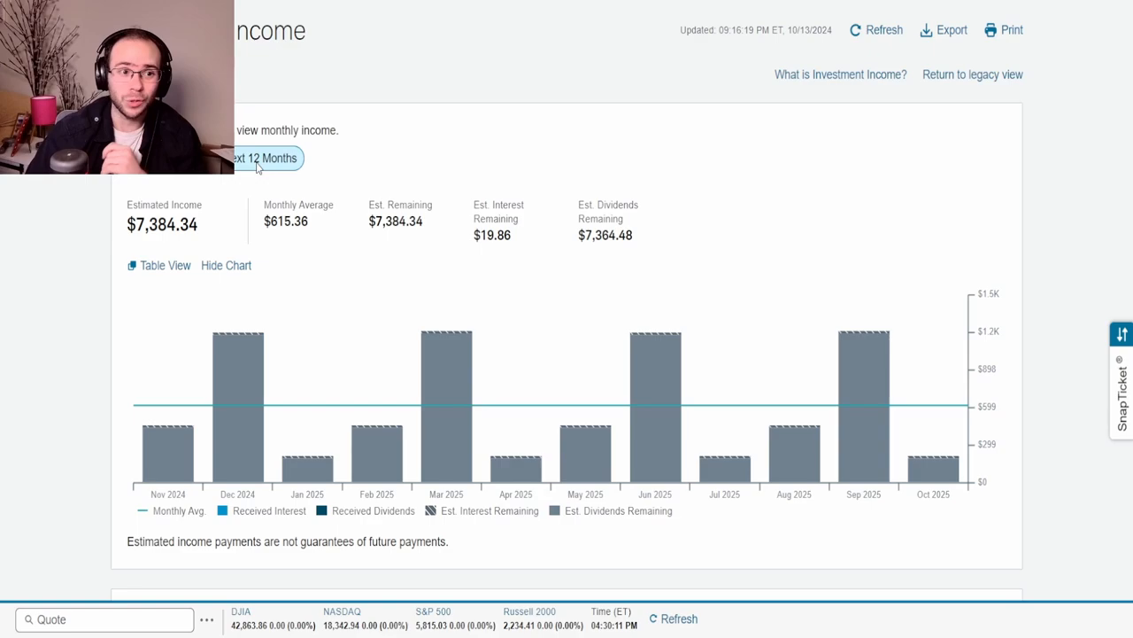
mouse_move(454, 408)
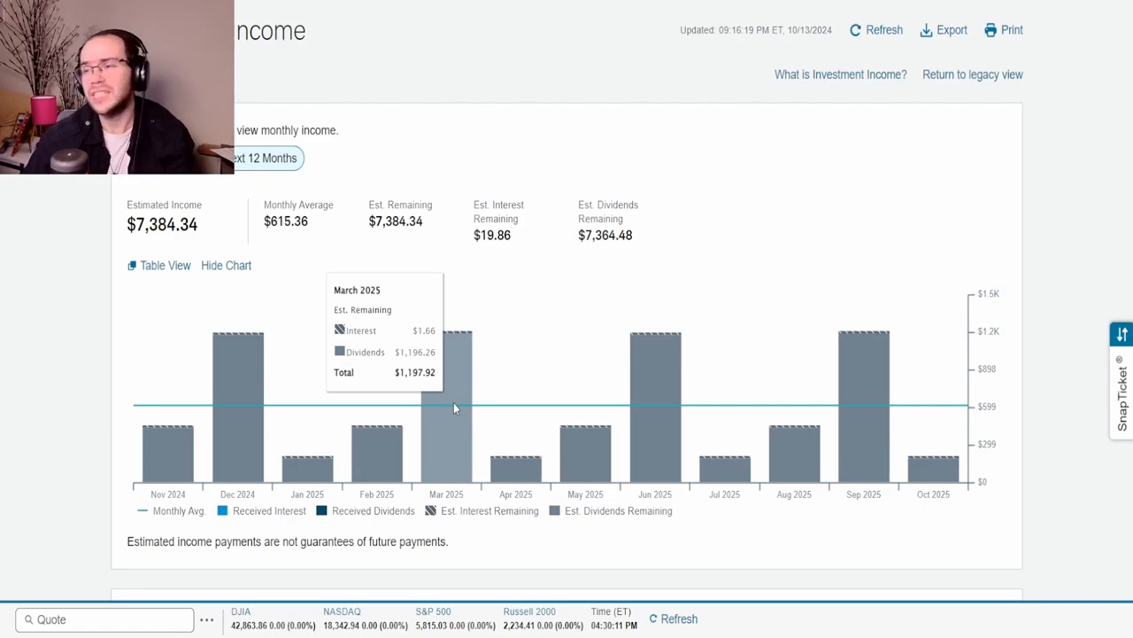
mouse_move(650, 390)
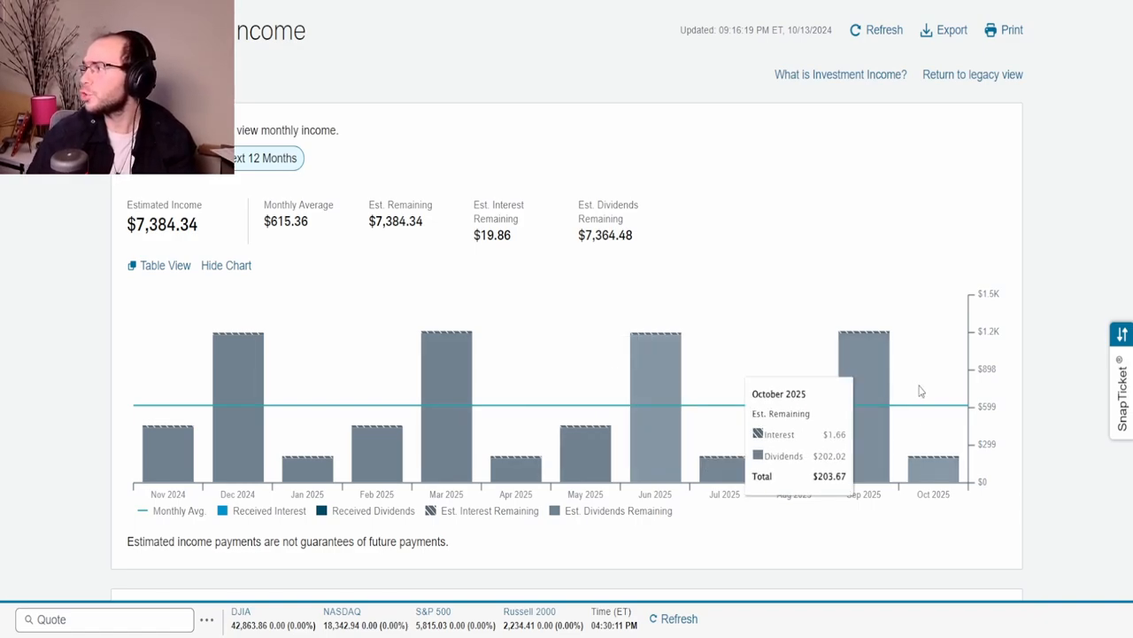
mouse_move(864, 381)
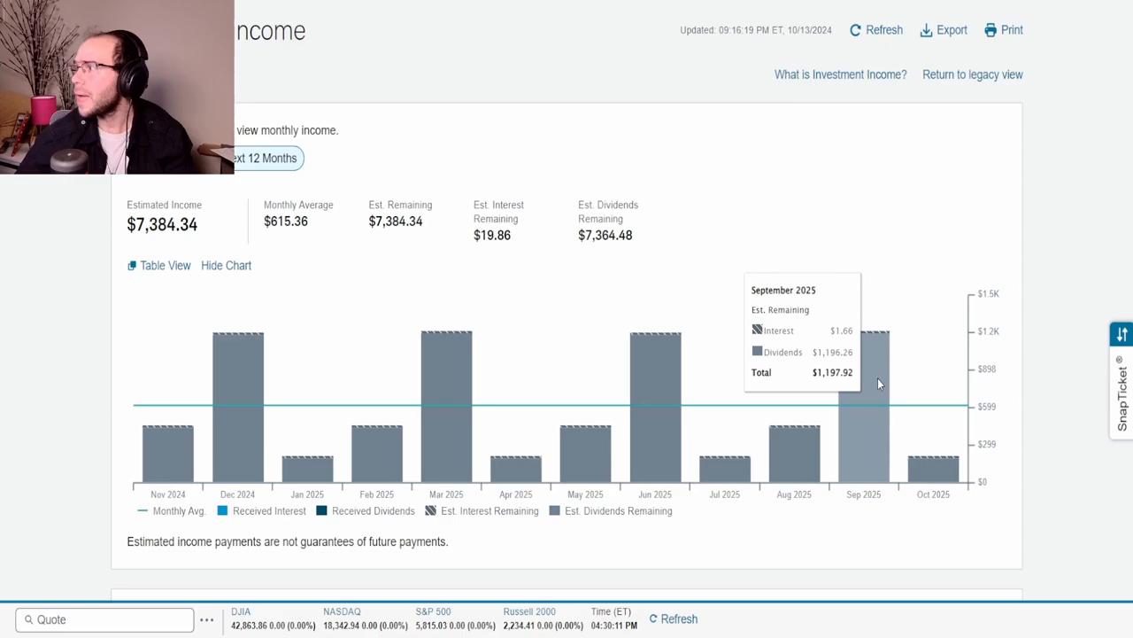